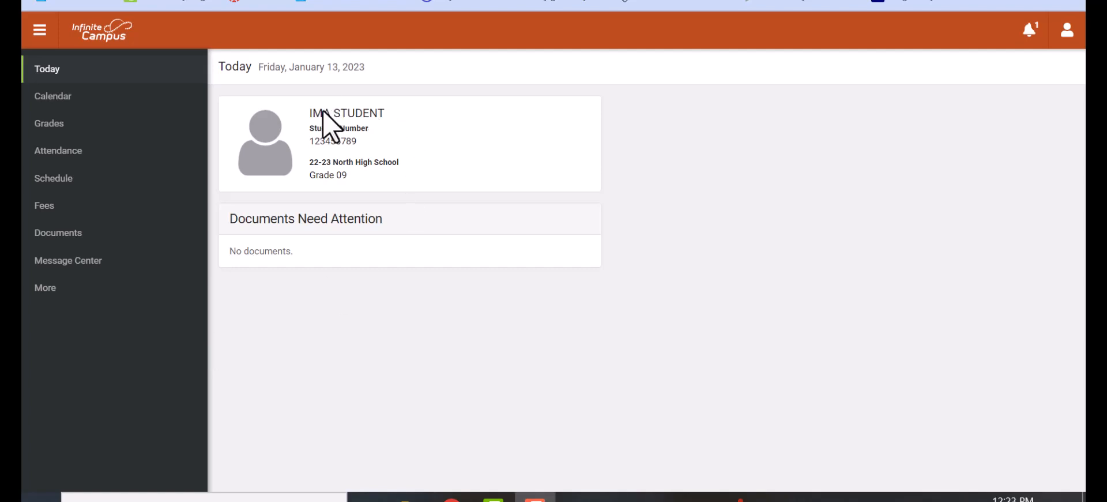
pyautogui.moveTo(343, 29)
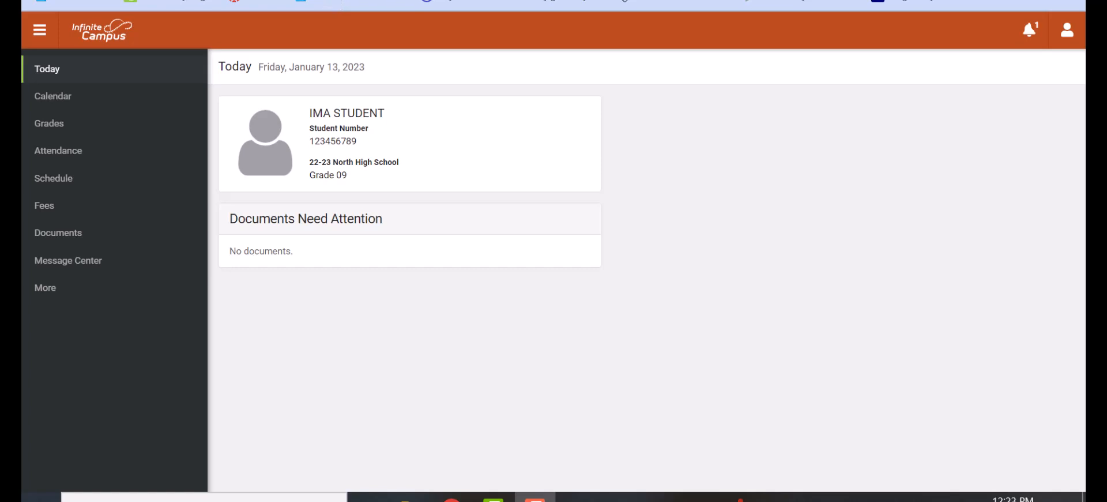
pyautogui.moveTo(308, 163)
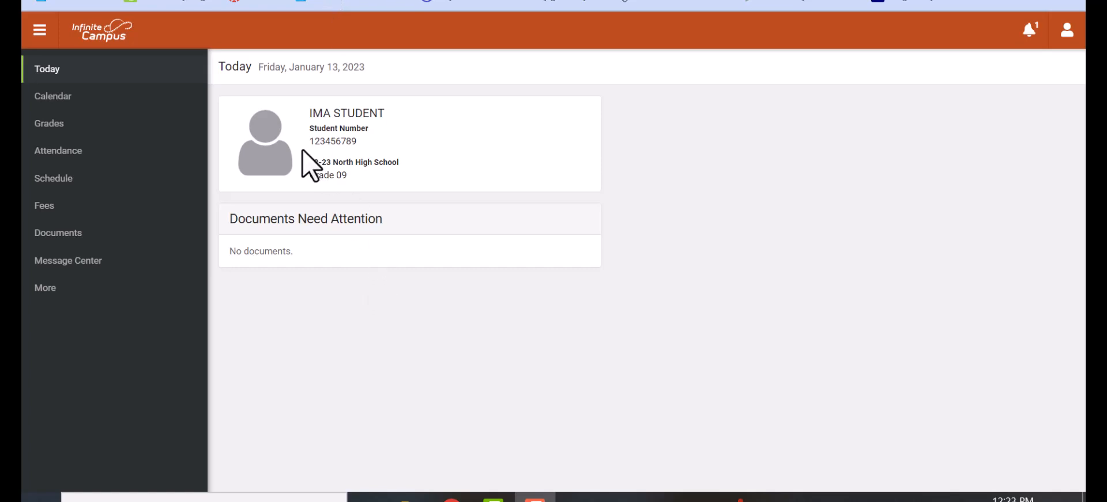
pyautogui.moveTo(53, 97)
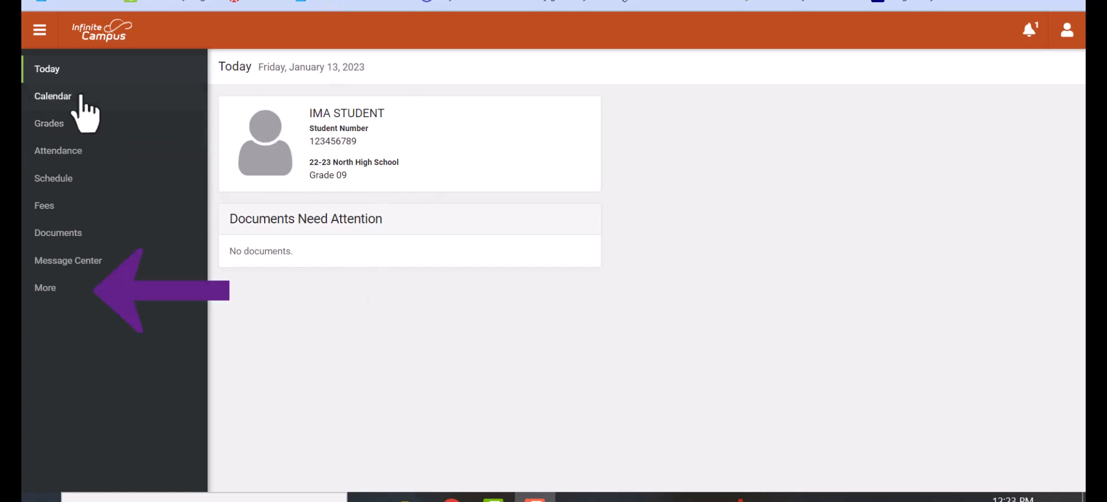
pyautogui.moveTo(53, 179)
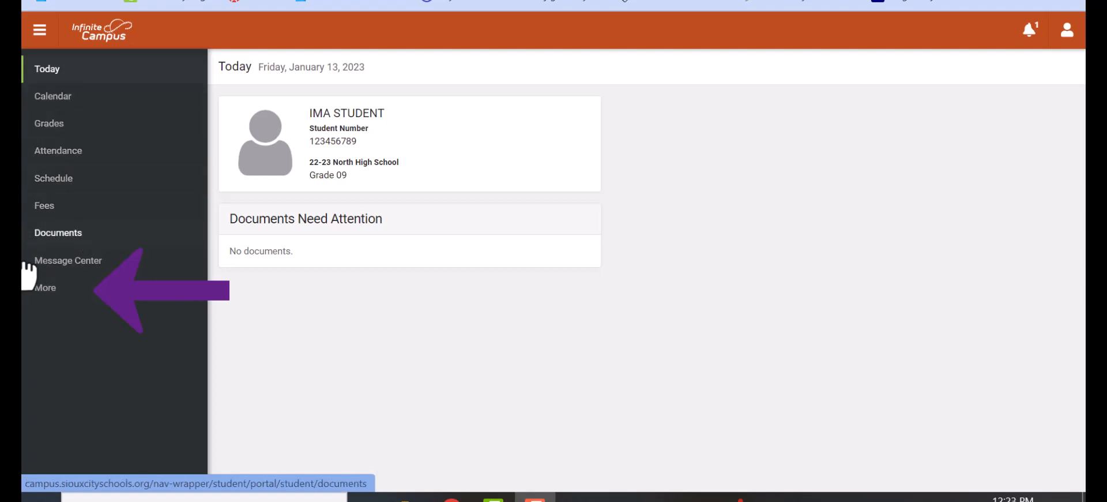
# Step: Open Course Registration from the More menu to list the North High School enrollment
pyautogui.click(45, 287)
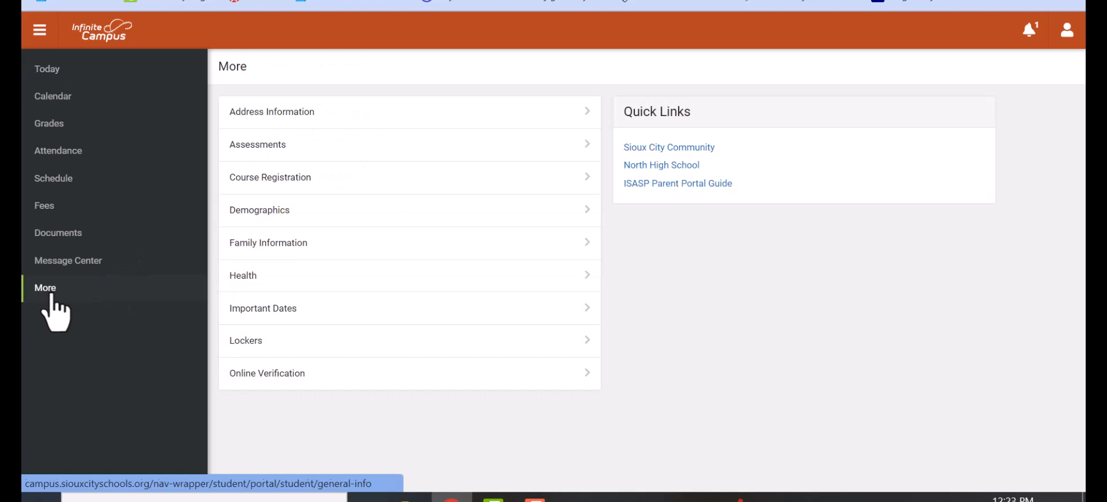
pyautogui.moveTo(270, 177)
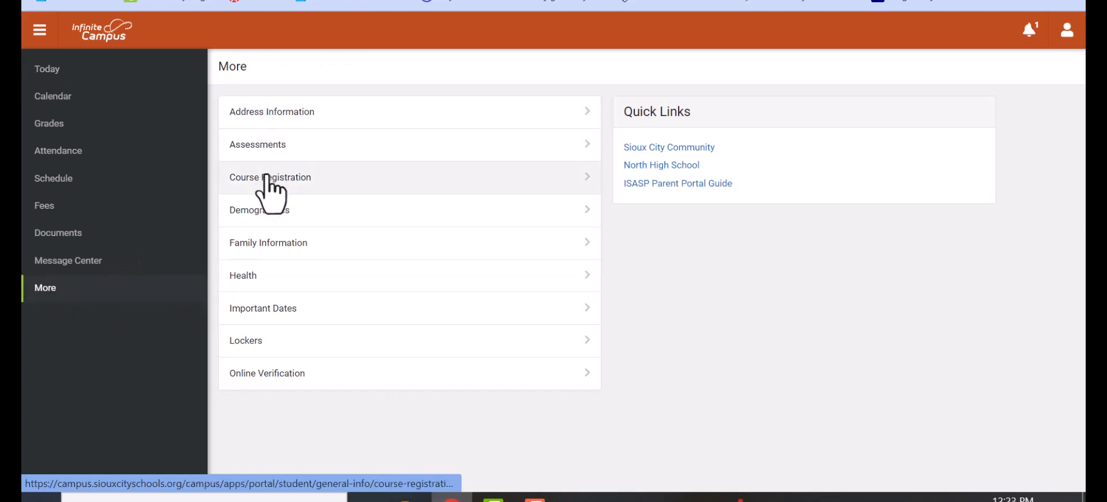
pyautogui.moveTo(276, 339)
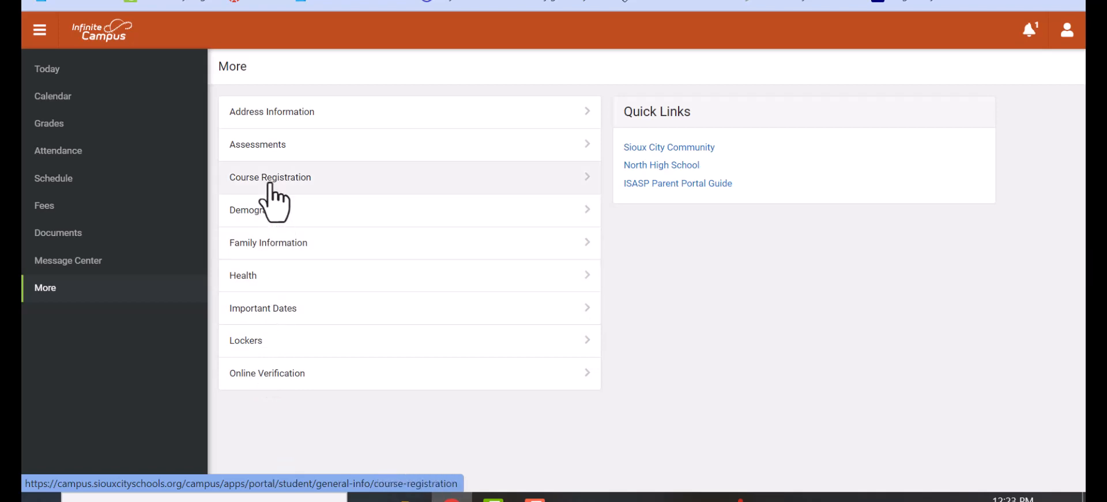
pyautogui.click(270, 177)
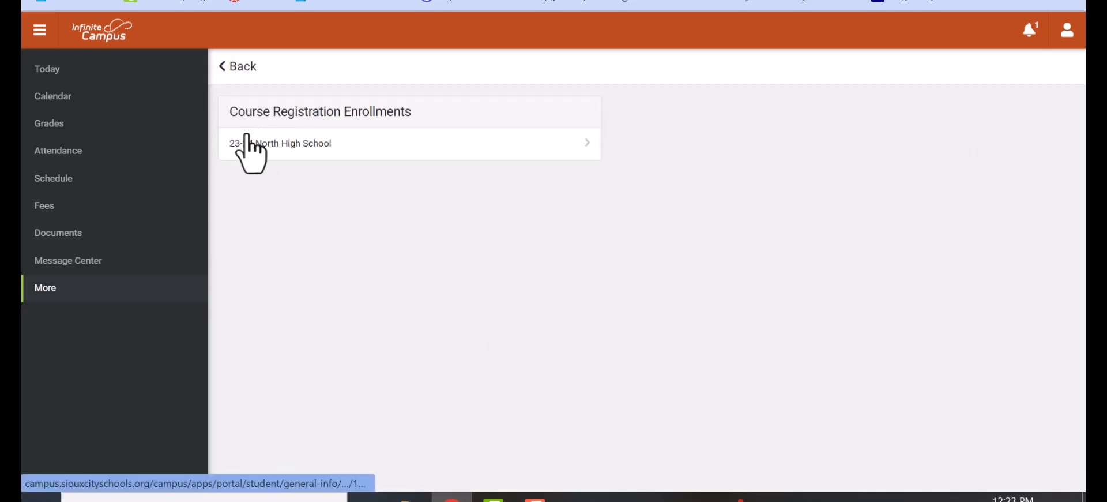
# Step: Open the North High School enrollment to view English I and Biology I at 4/20 units
pyautogui.click(408, 143)
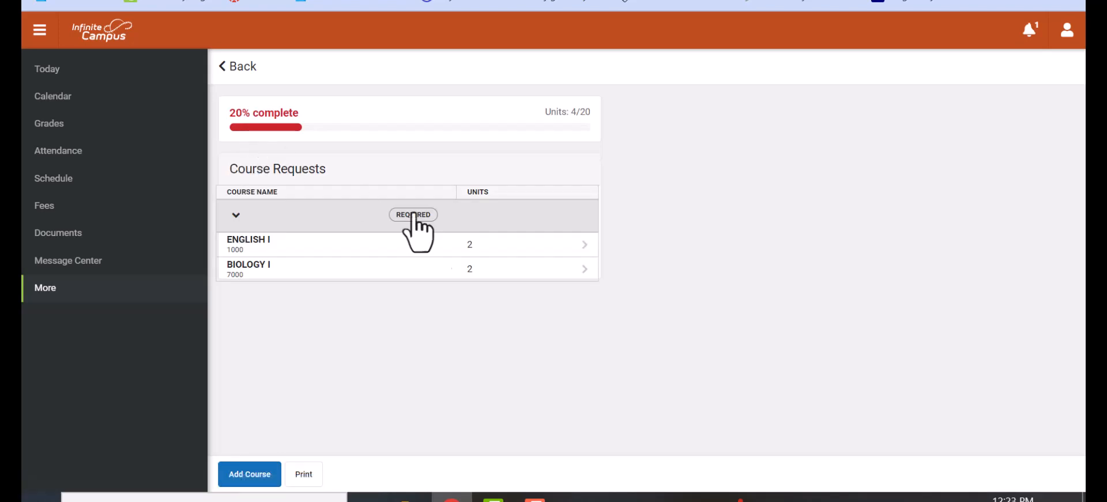
pyautogui.moveTo(667, 110)
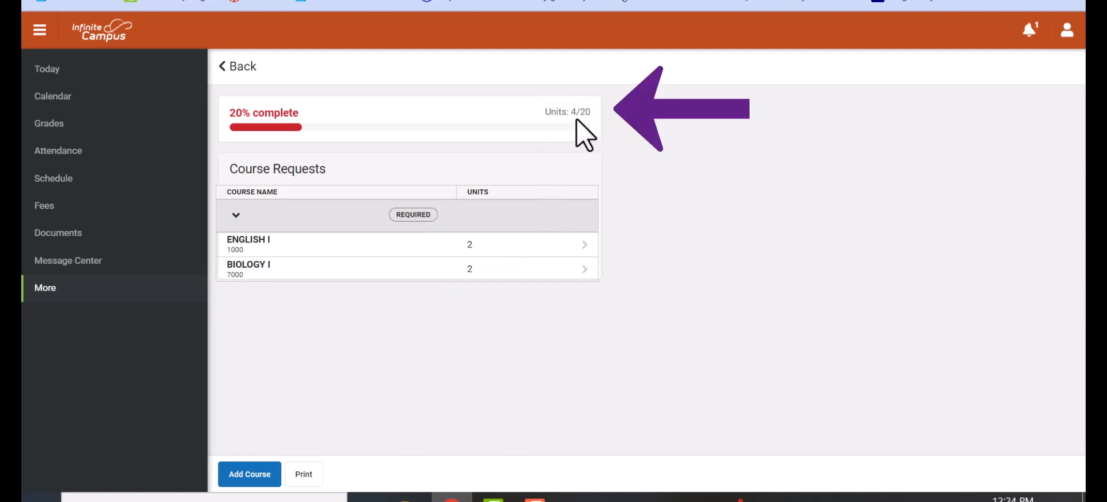
pyautogui.moveTo(629, 163)
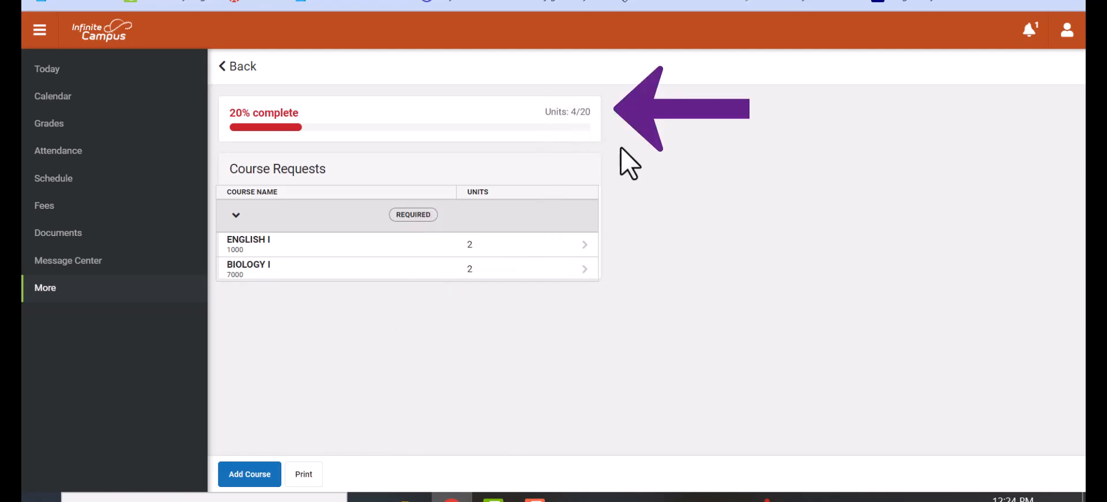
pyautogui.moveTo(571, 205)
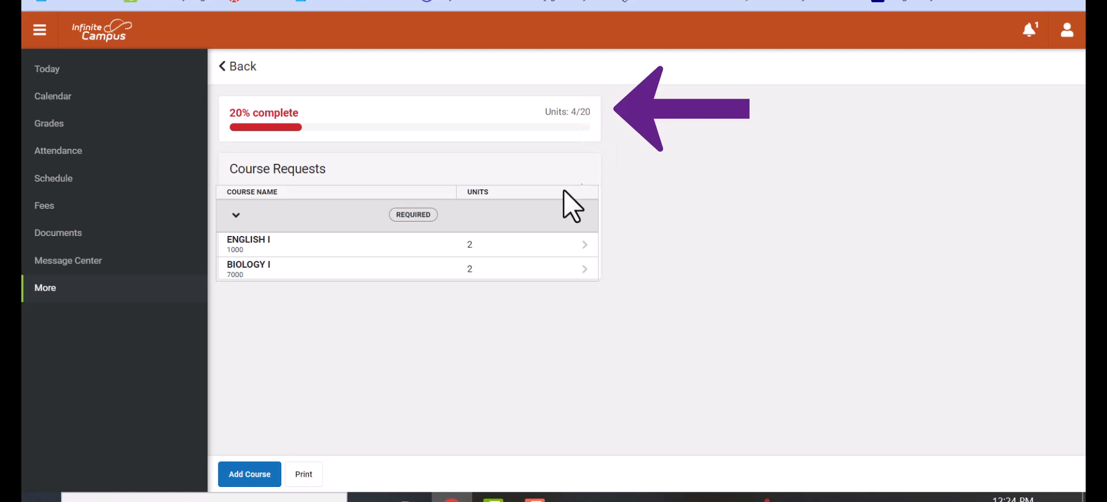
pyautogui.moveTo(251, 118)
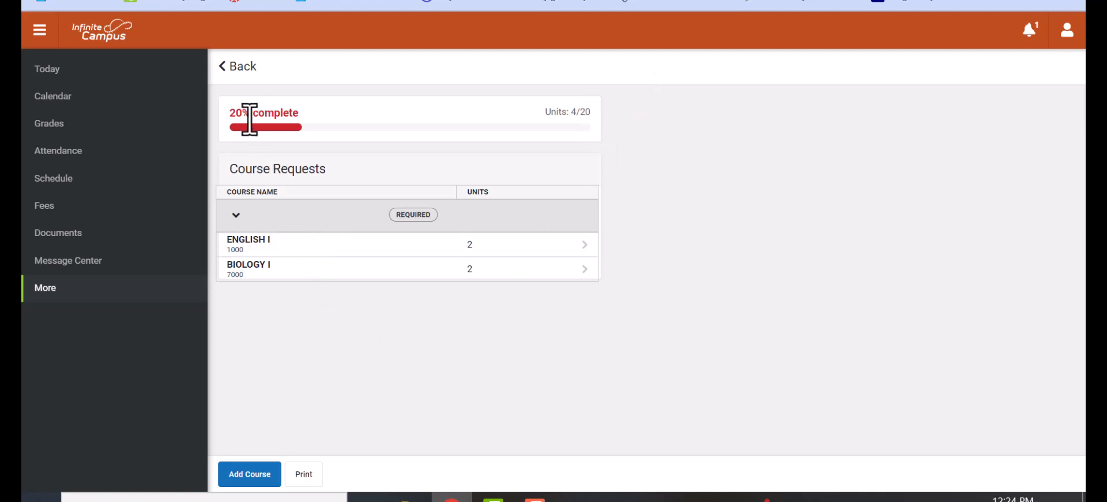
pyautogui.moveTo(376, 314)
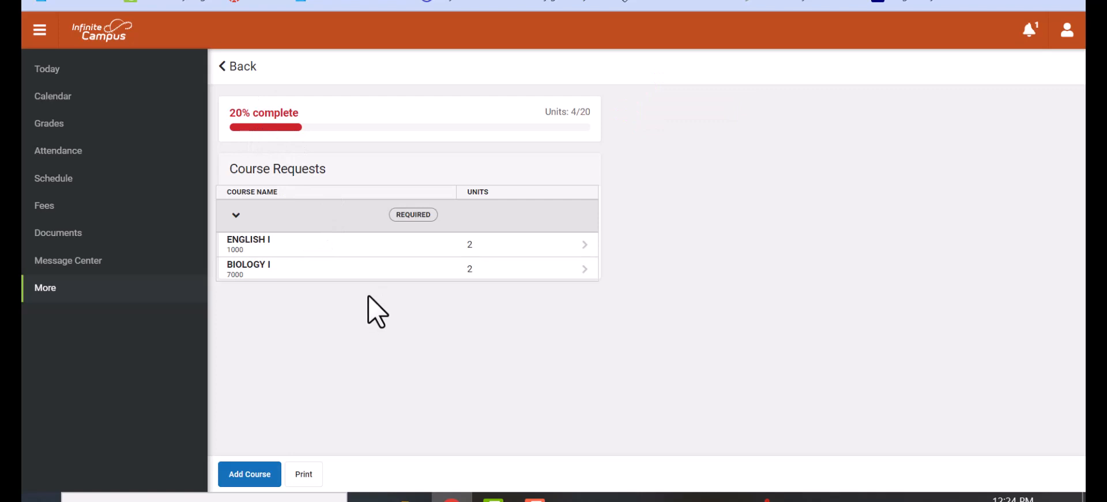
pyautogui.moveTo(233, 463)
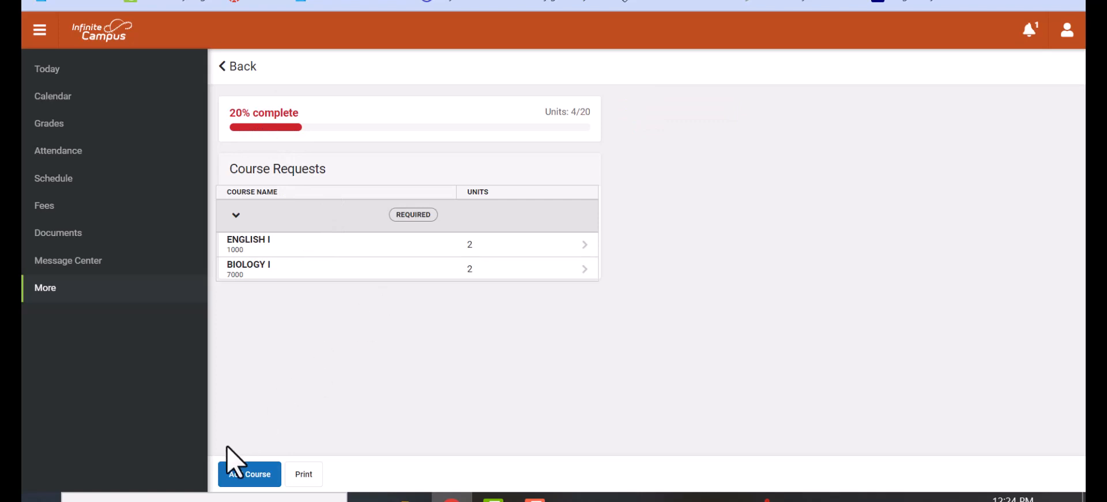
# Step: Search the course catalogue and request Next Gen Personal Finance (8010)
pyautogui.click(249, 474)
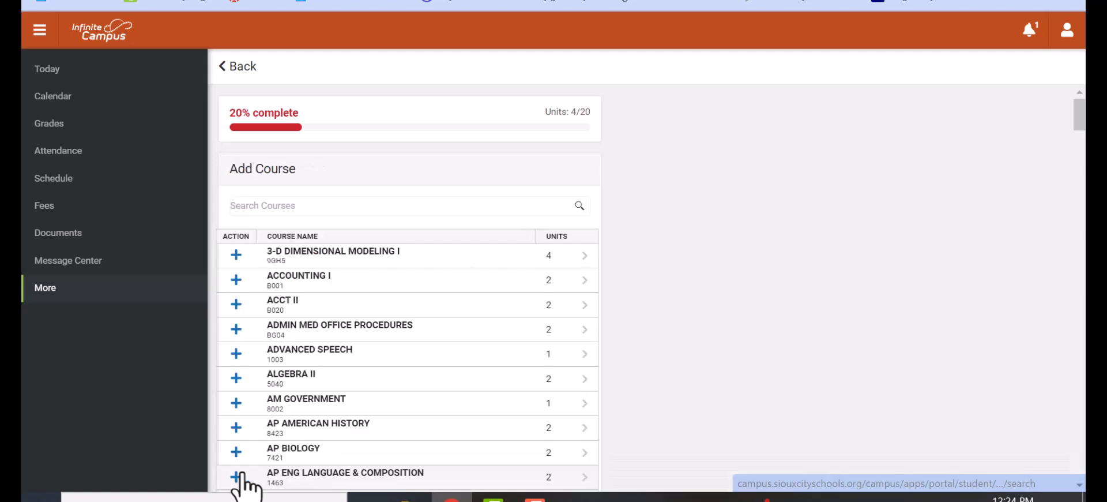
pyautogui.moveTo(331, 195)
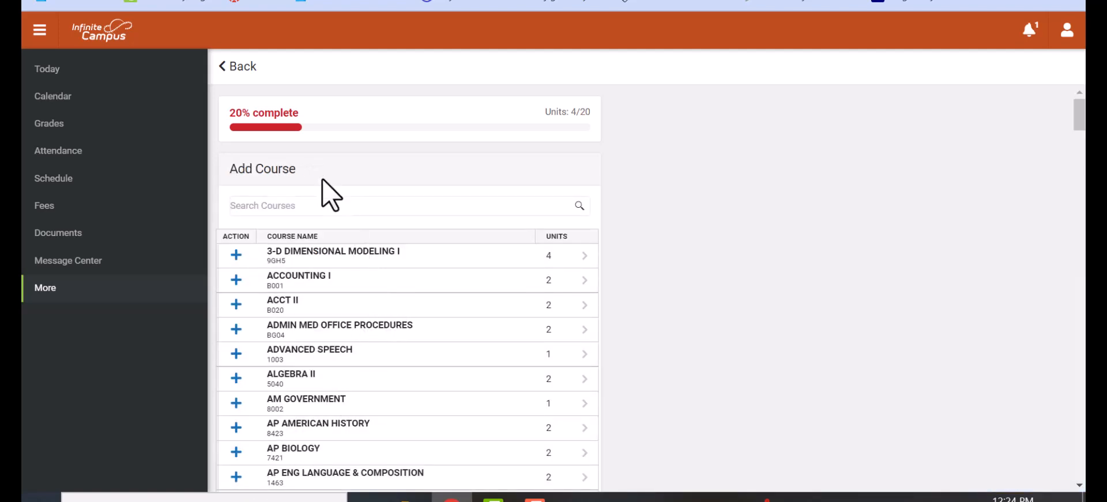
pyautogui.click(399, 204)
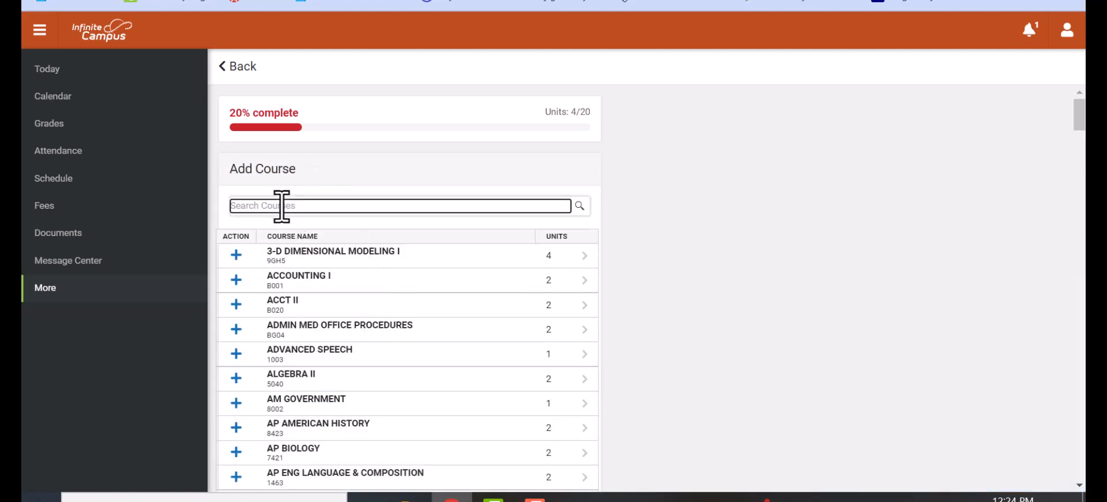
pyautogui.write('8010')
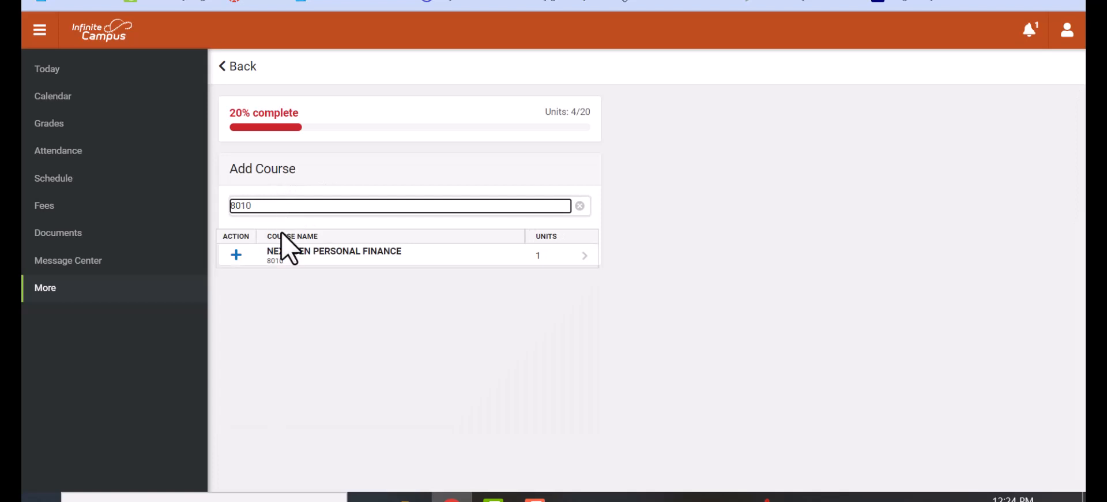
pyautogui.moveTo(278, 205)
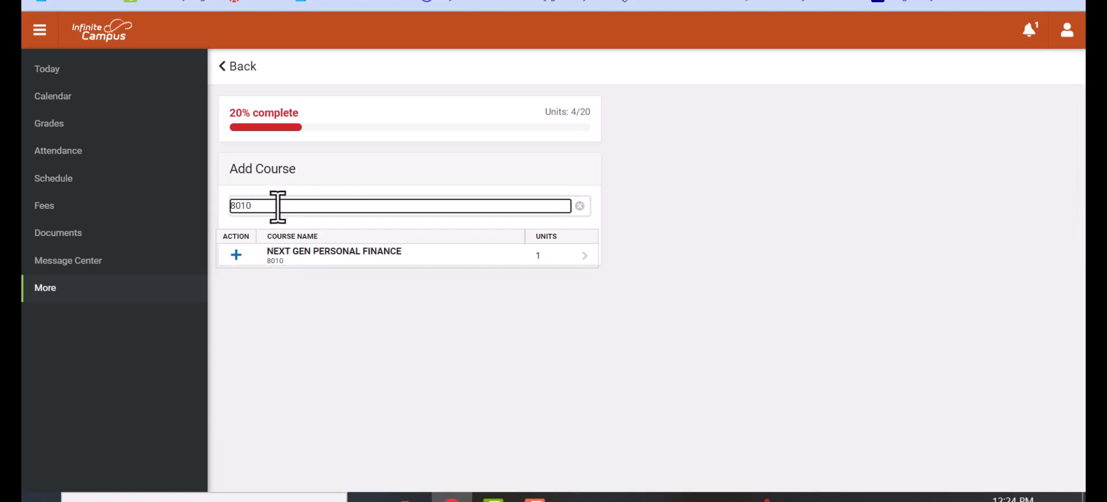
pyautogui.write('ne')
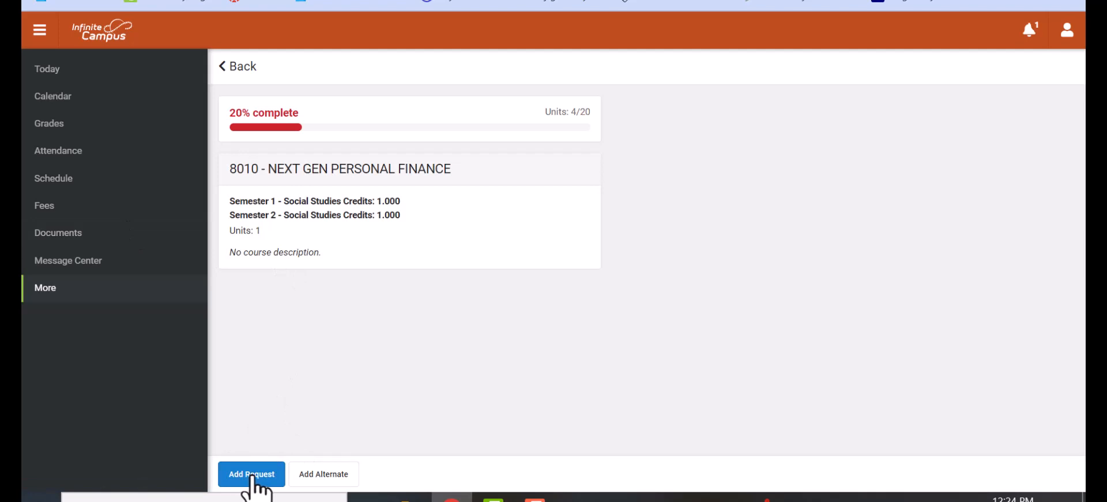
pyautogui.click(252, 473)
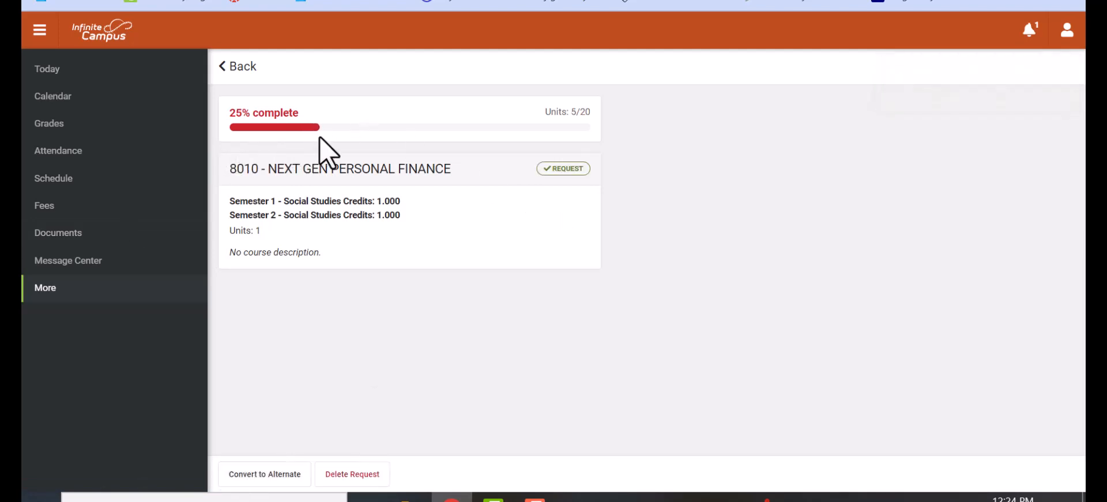
pyautogui.moveTo(589, 138)
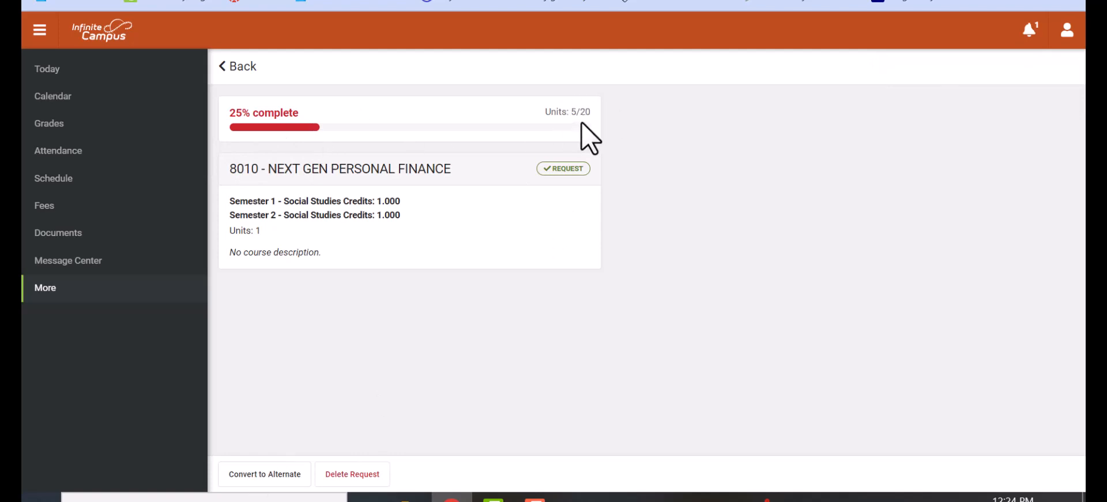
pyautogui.moveTo(244, 75)
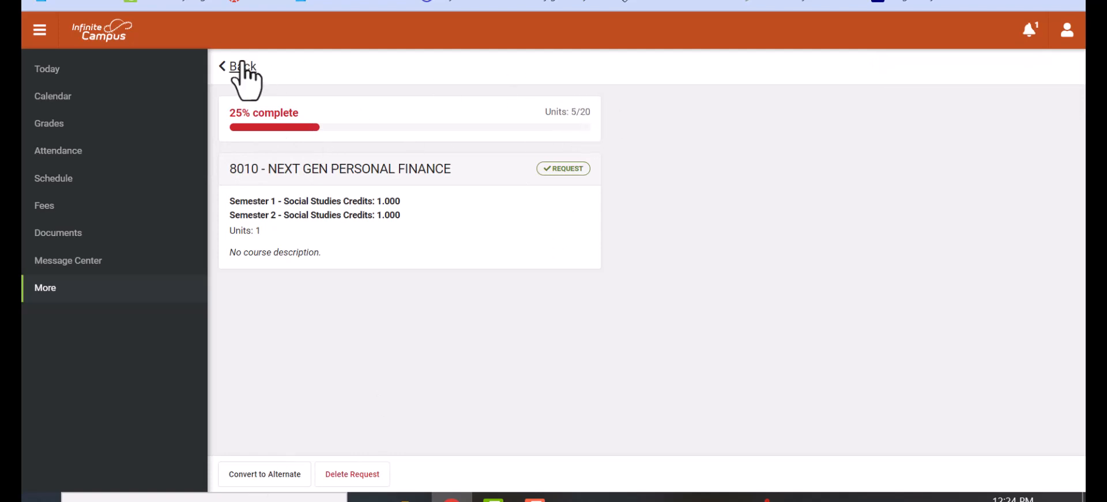
# Step: Search 'al' in the catalogue and request Algebra II (5040)
pyautogui.click(237, 66)
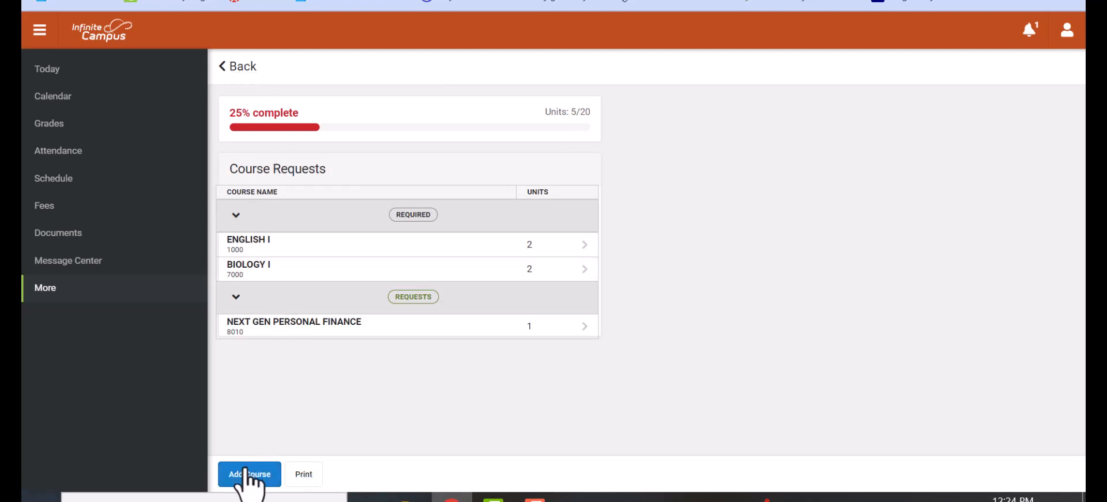
pyautogui.moveTo(253, 433)
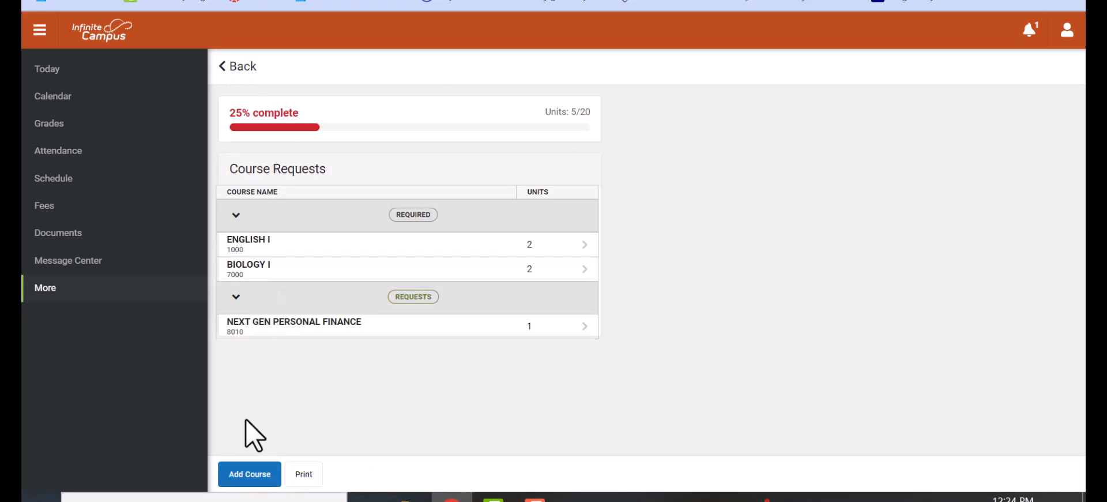
pyautogui.click(248, 474)
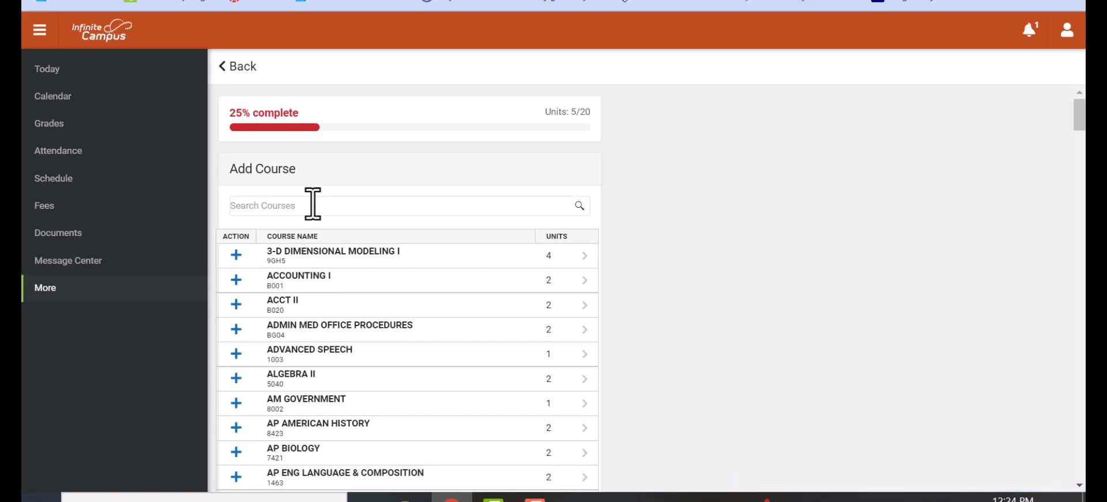
pyautogui.write('al')
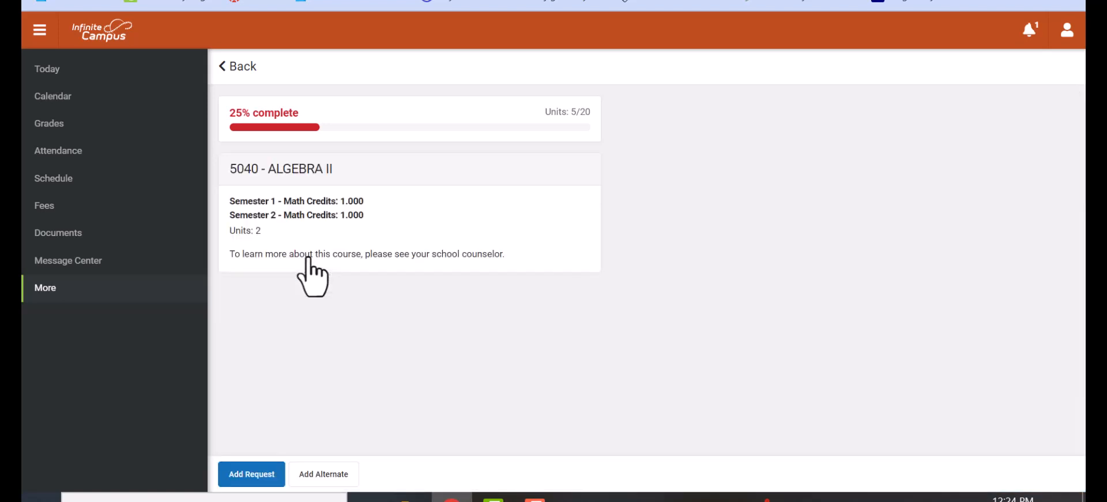
pyautogui.moveTo(251, 474)
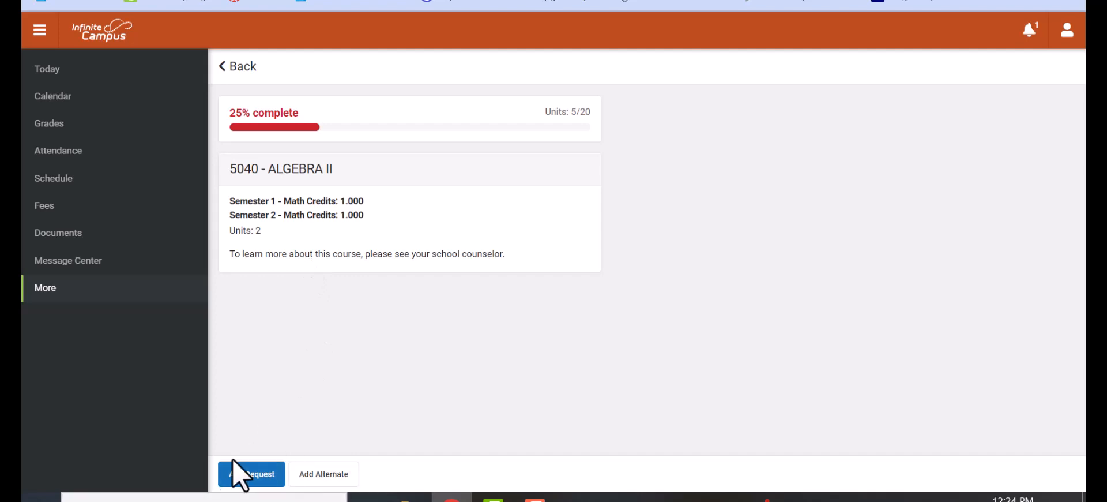
pyautogui.click(251, 474)
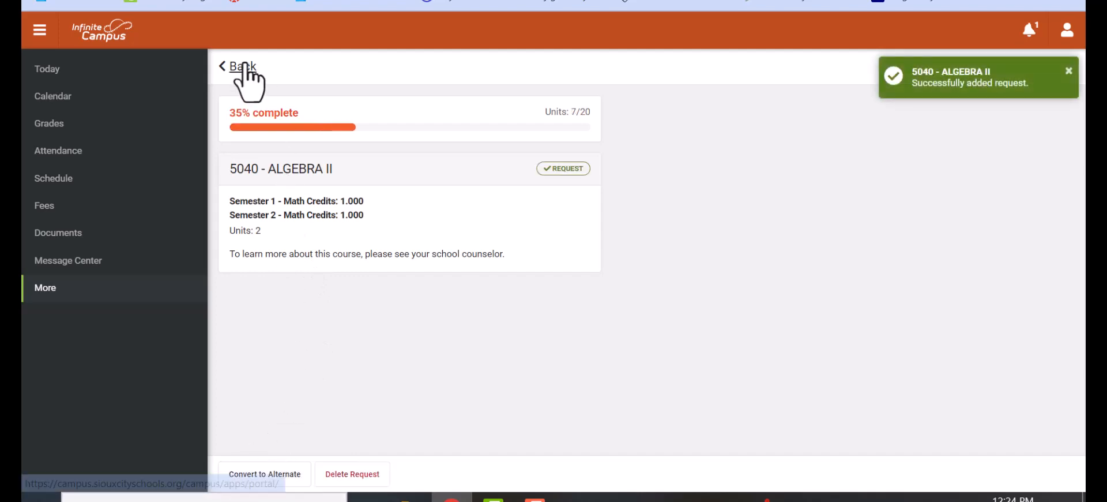
pyautogui.click(242, 66)
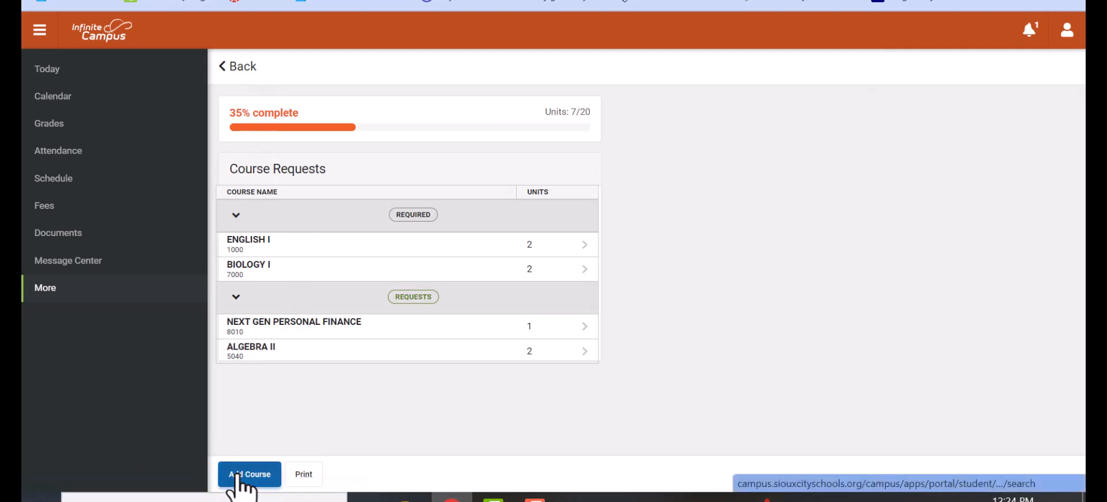
# Step: Search '60' in the catalogue and request Physical Education (6011)
pyautogui.click(249, 473)
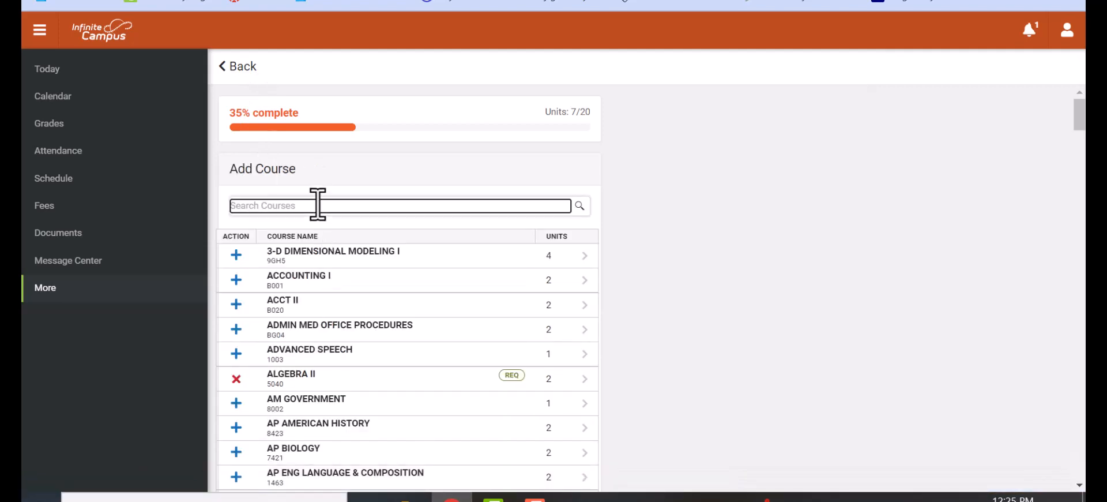
pyautogui.scroll(-3)
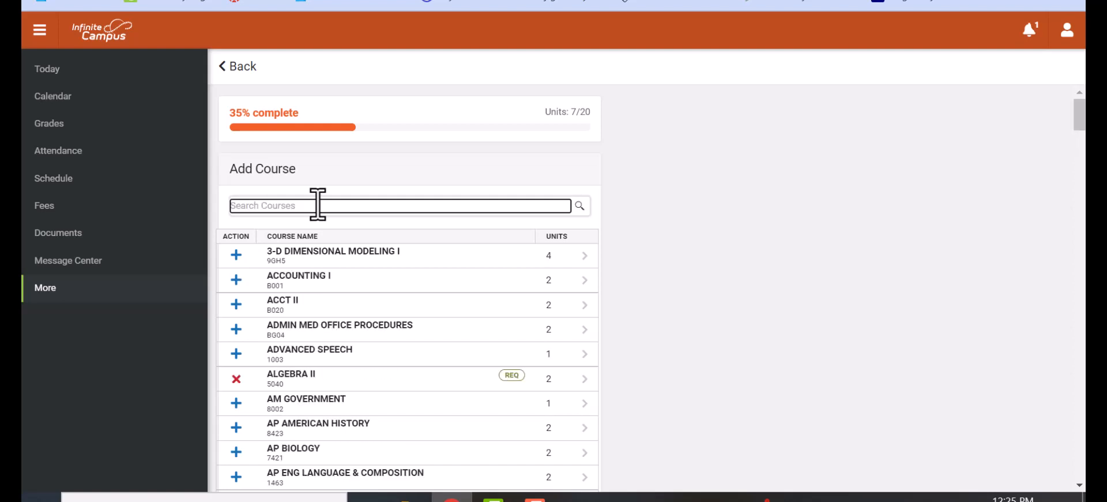
pyautogui.write('60')
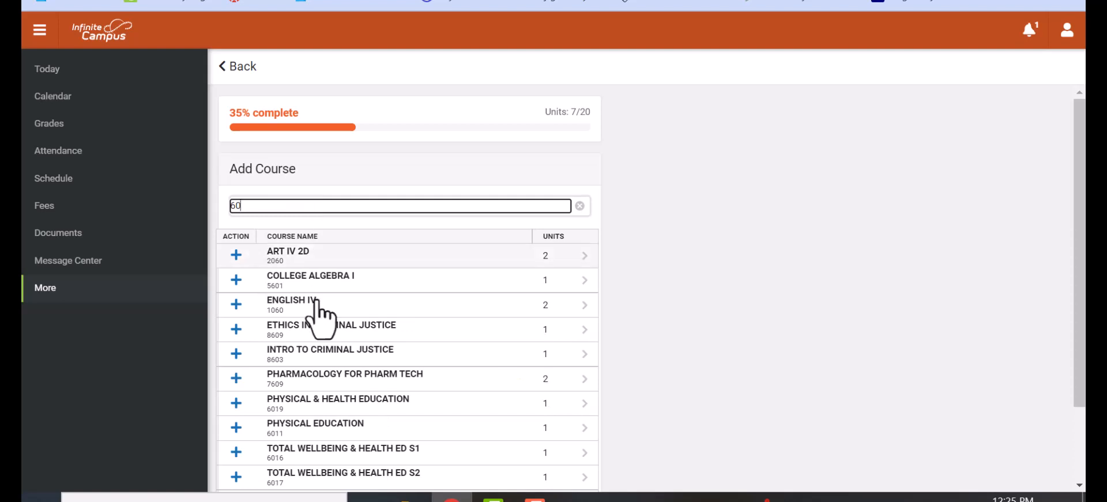
pyautogui.moveTo(297, 460)
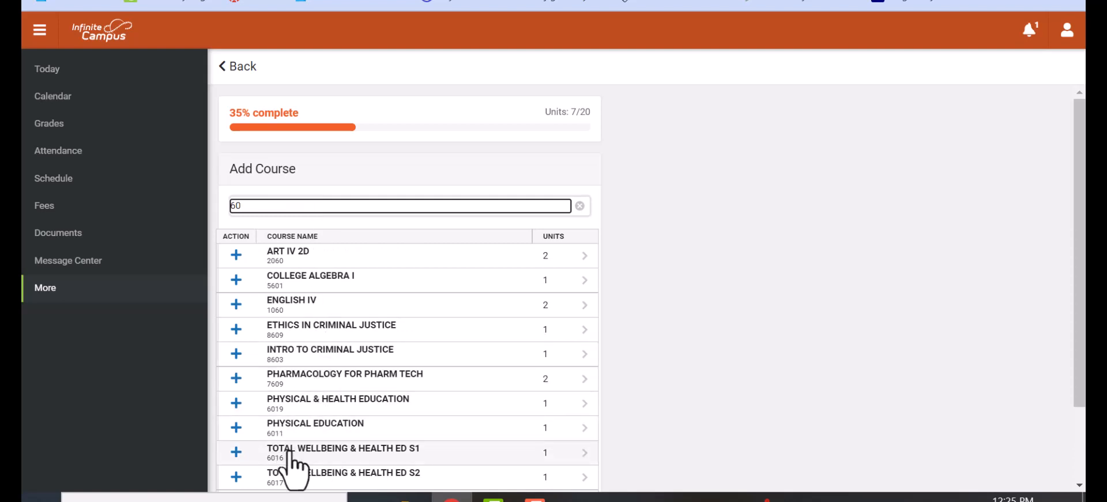
pyautogui.moveTo(324, 459)
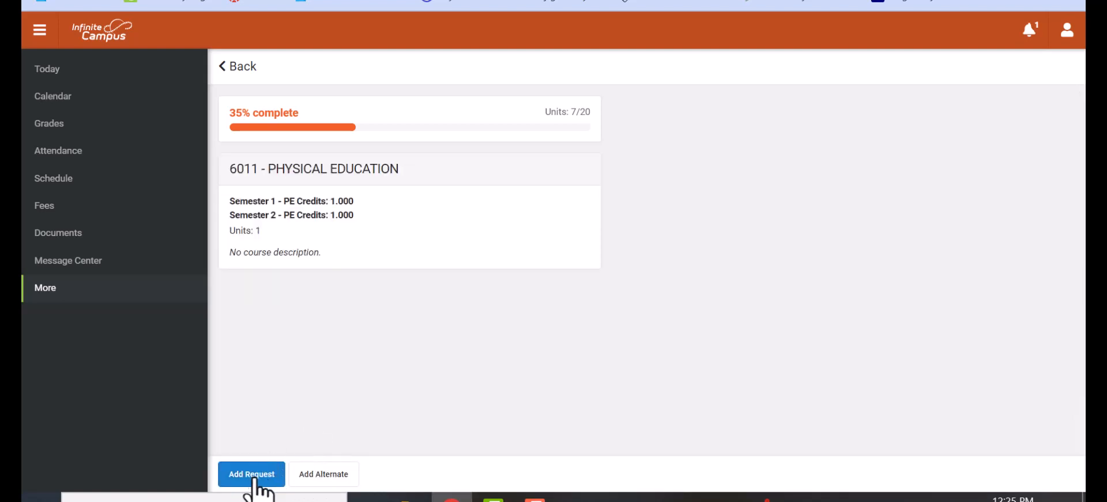
pyautogui.click(251, 473)
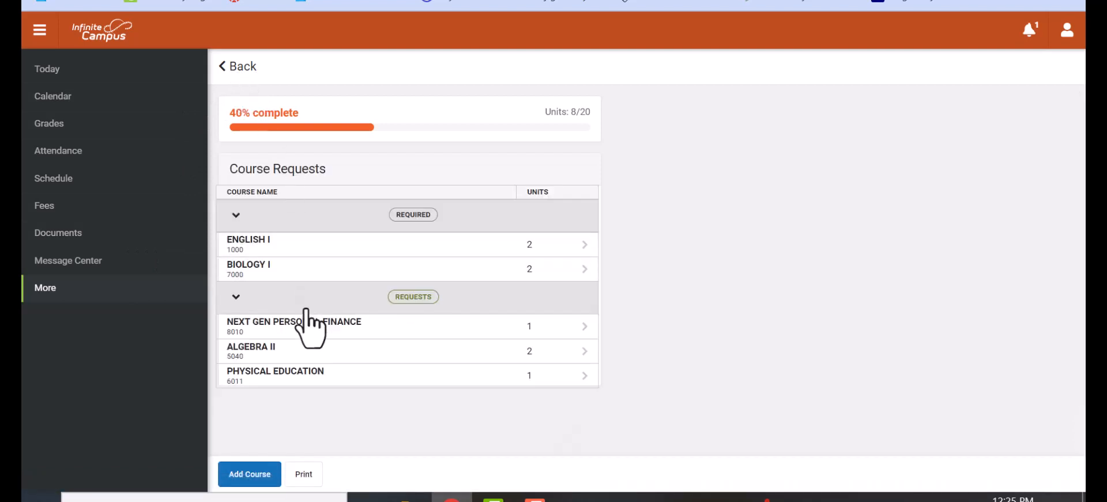
pyautogui.moveTo(307, 367)
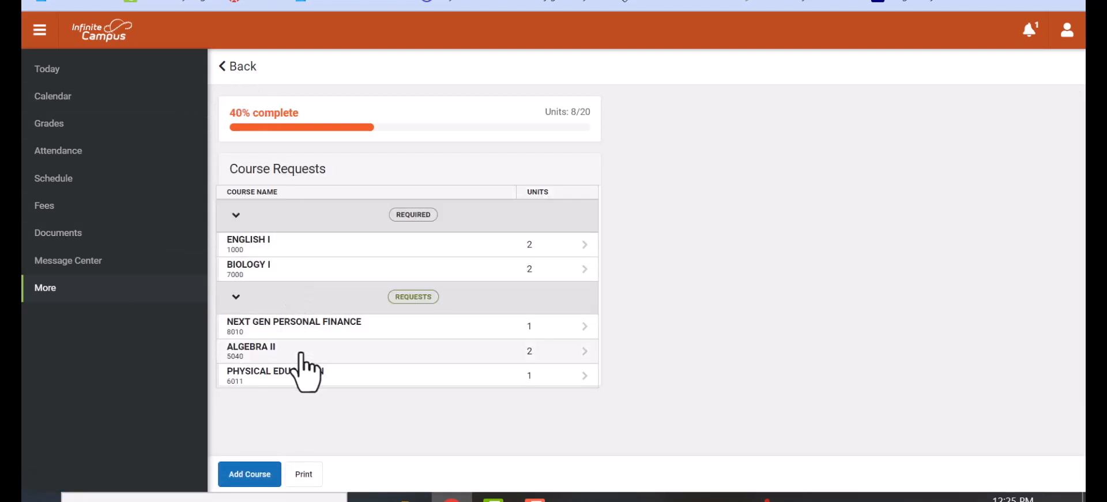
pyautogui.moveTo(282, 297)
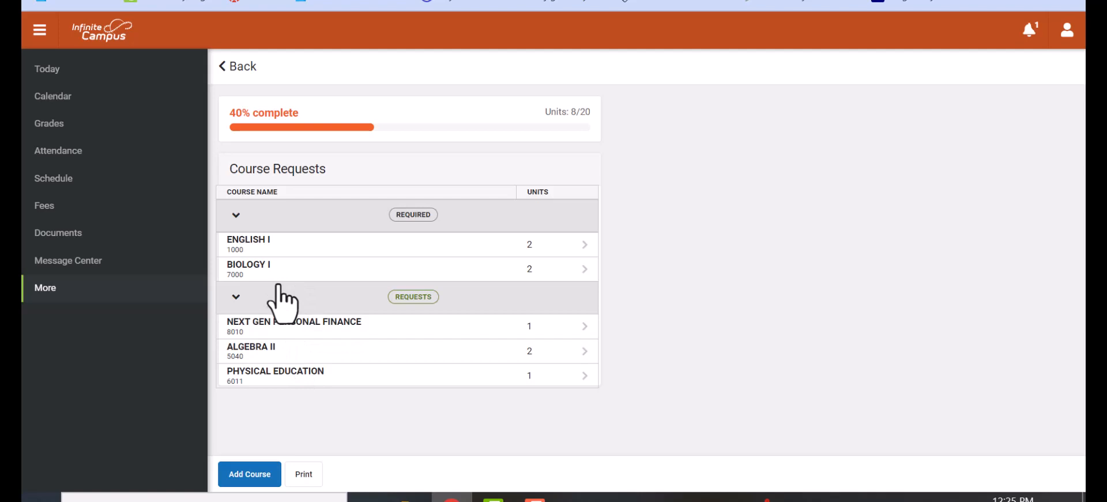
pyautogui.moveTo(283, 354)
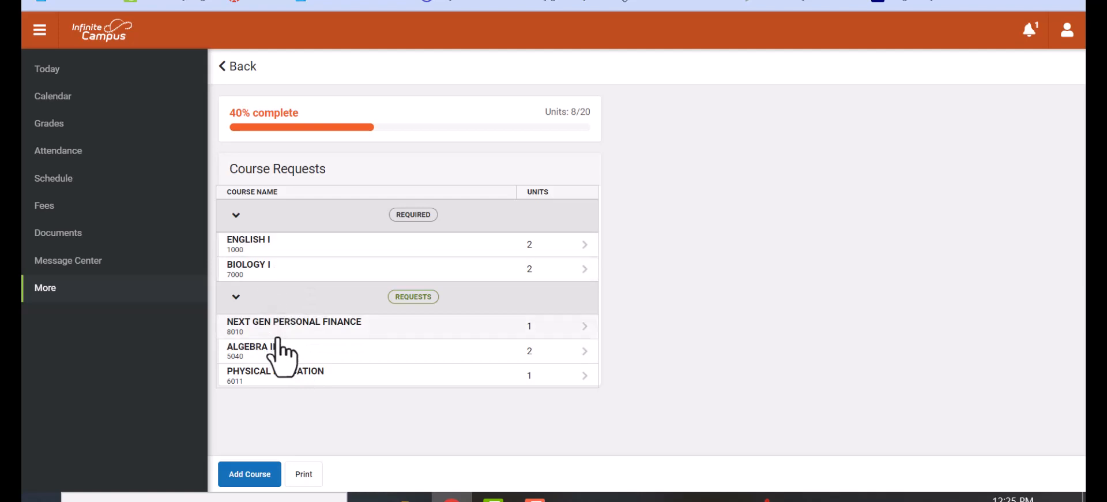
pyautogui.moveTo(289, 237)
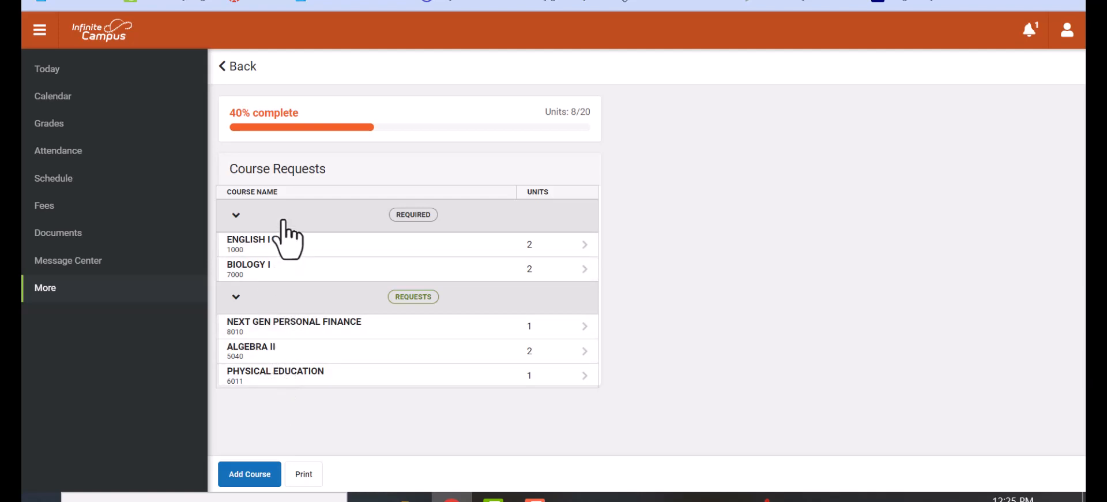
pyautogui.click(249, 474)
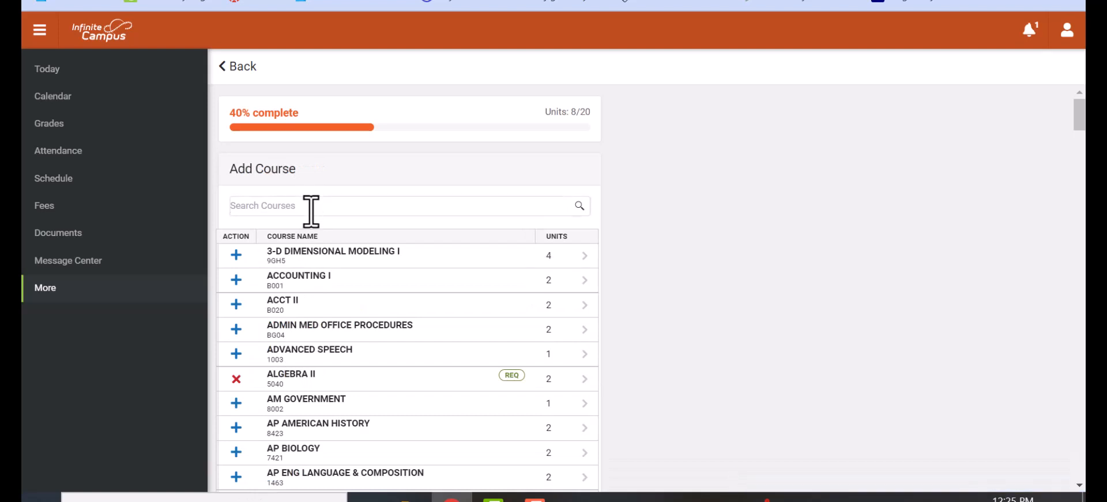
# Step: Search 'amer' and request AM Government (8002)
pyautogui.write('amer')
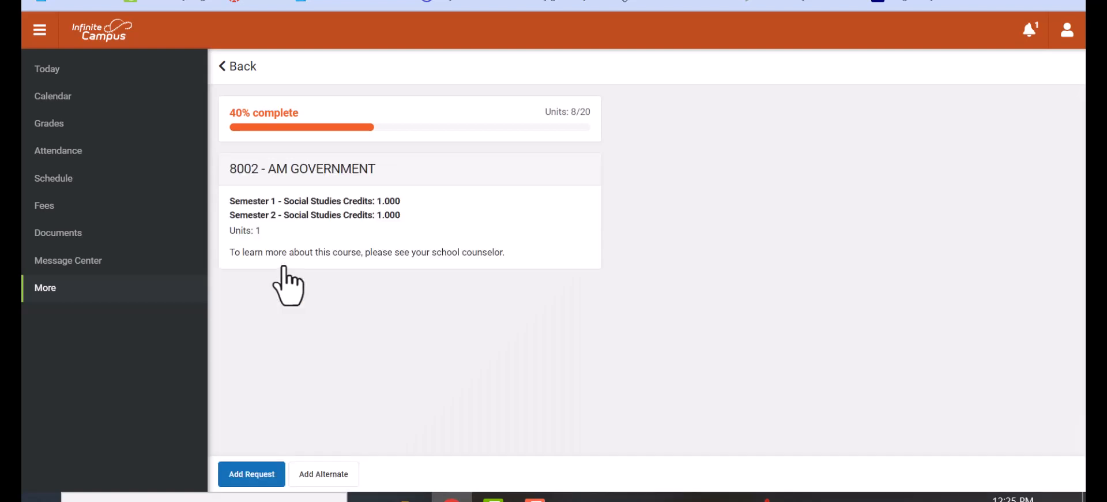
pyautogui.click(251, 473)
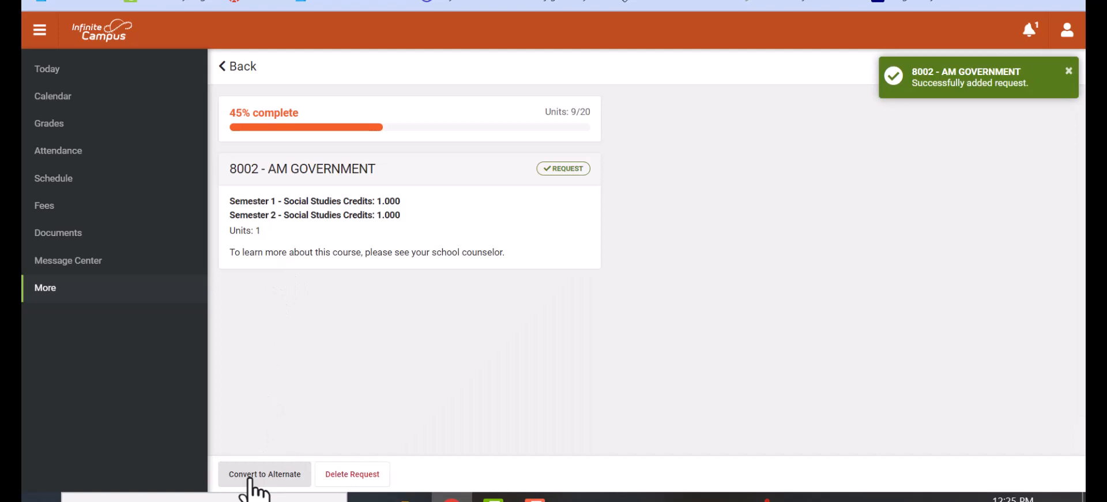
pyautogui.moveTo(243, 66)
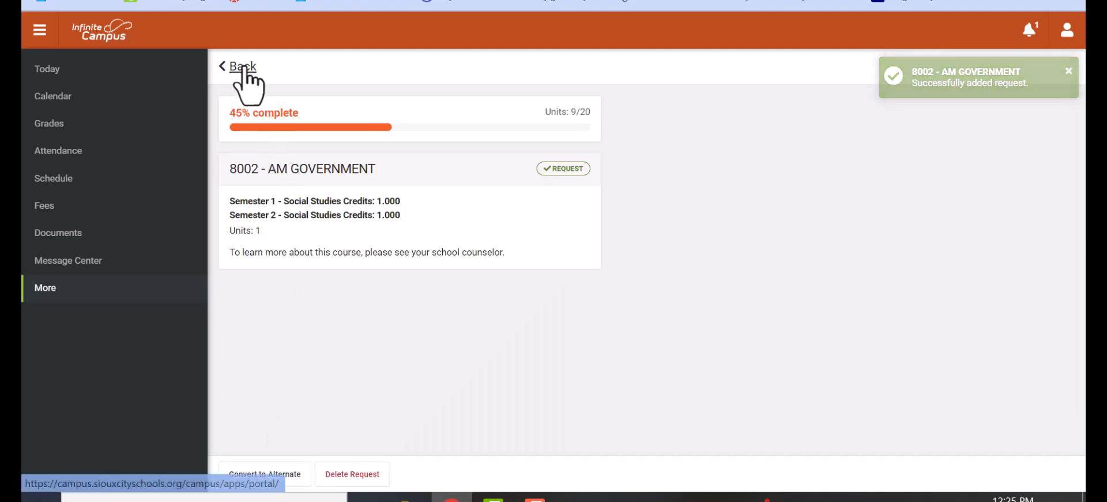
pyautogui.click(238, 66)
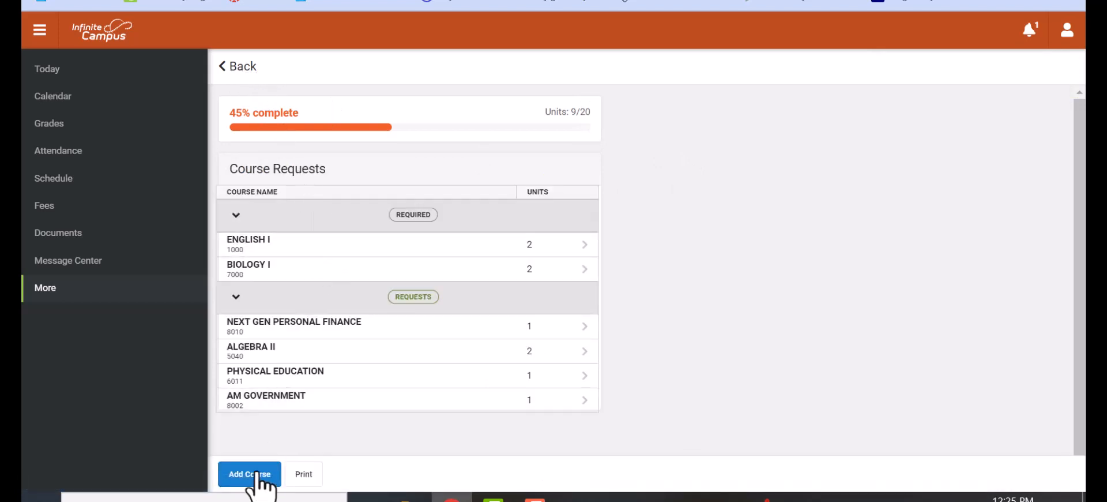
pyautogui.click(249, 474)
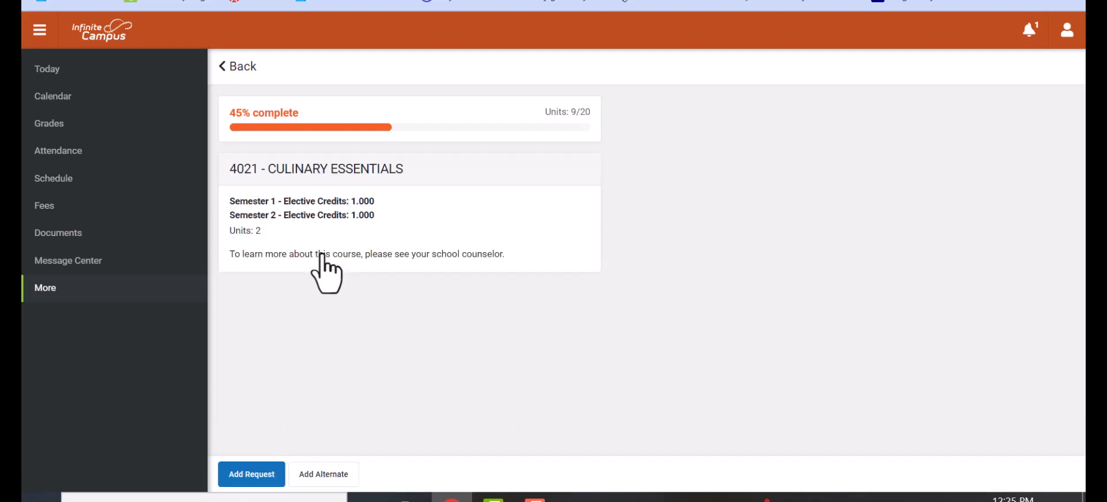
# Step: Request Culinary Essentials (4021), then search 'weld' and request Welding I (9031)
pyautogui.click(251, 473)
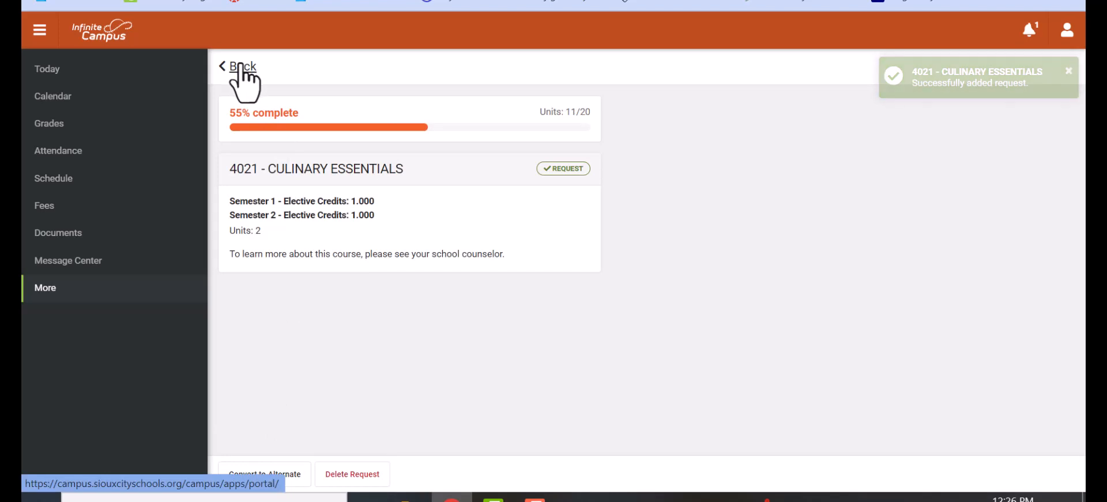
pyautogui.click(237, 66)
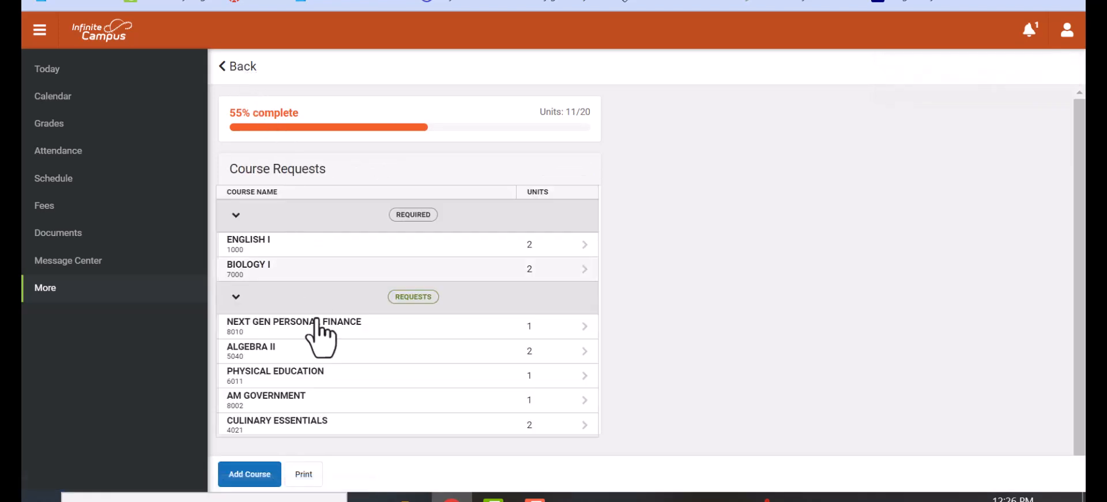
pyautogui.click(248, 474)
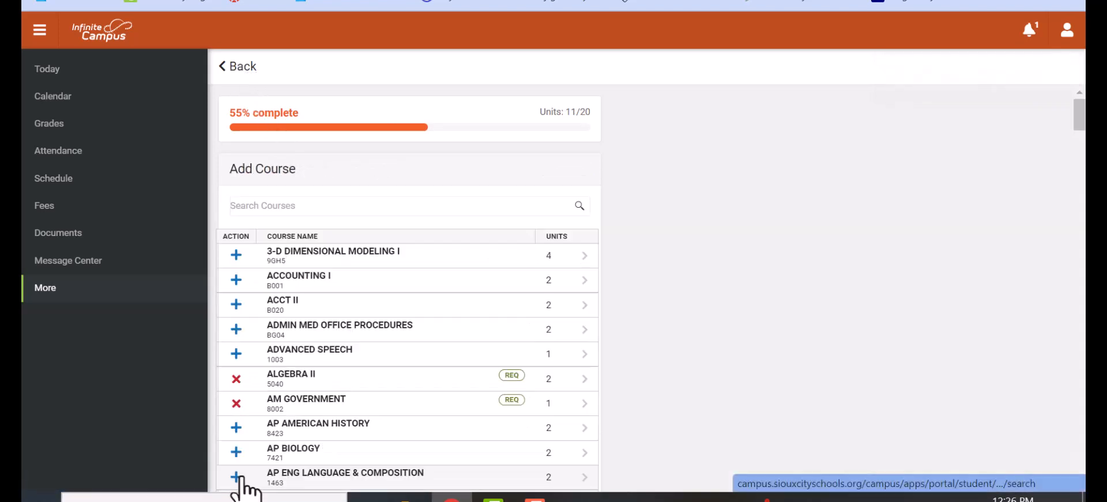
pyautogui.click(399, 205)
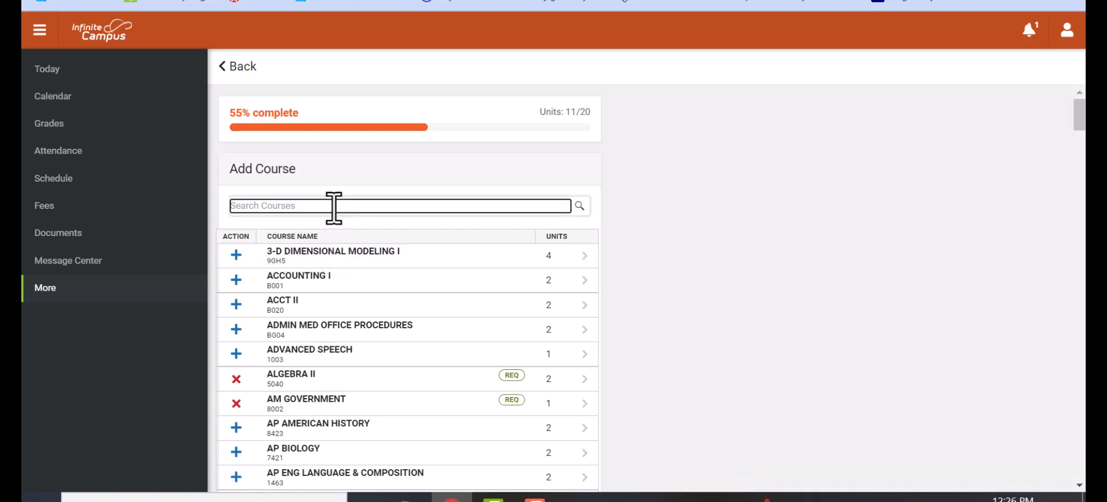
pyautogui.write('weld')
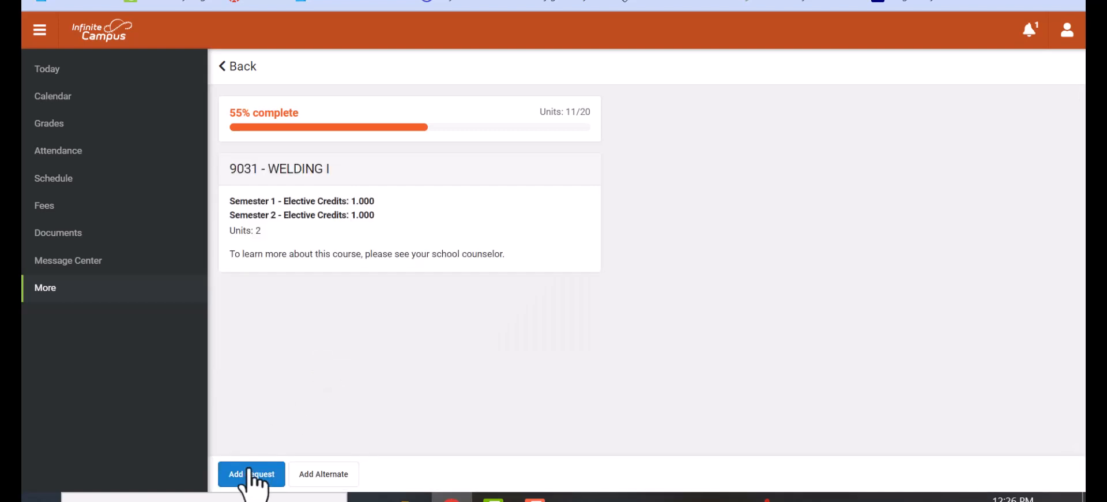
pyautogui.click(251, 474)
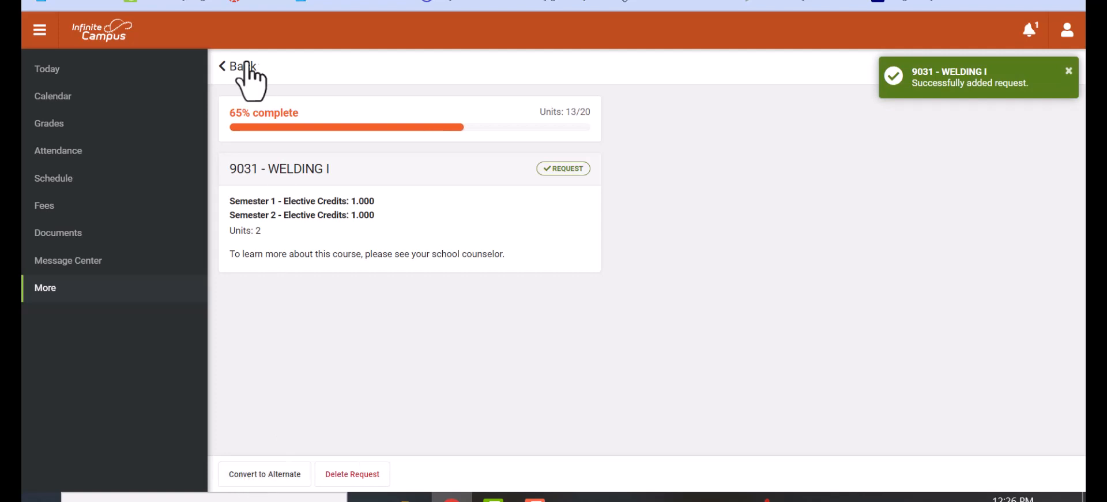
pyautogui.click(238, 66)
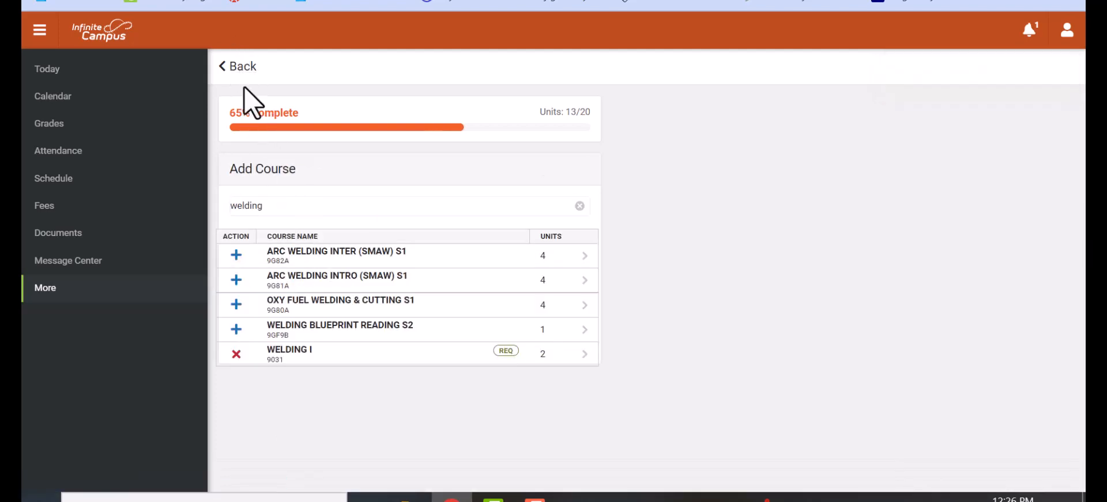
pyautogui.click(237, 66)
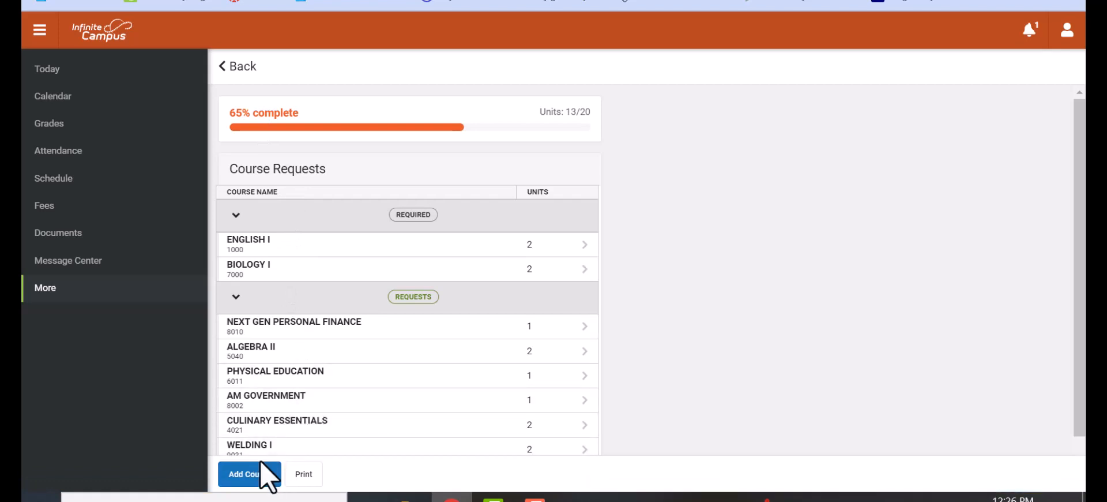
# Step: Search 'busi' and try requesting Business 101, which is refused for insufficient units
pyautogui.click(244, 474)
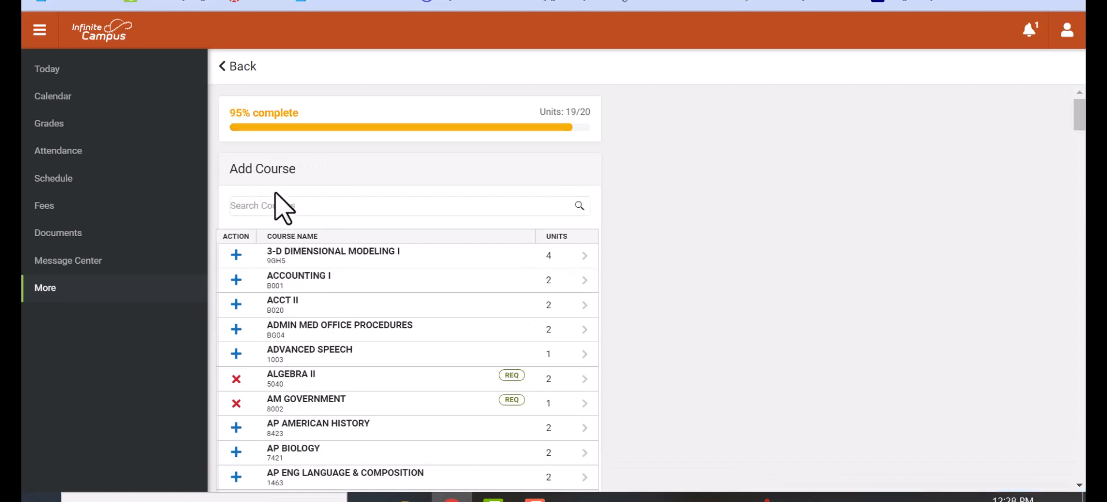
pyautogui.write('busi')
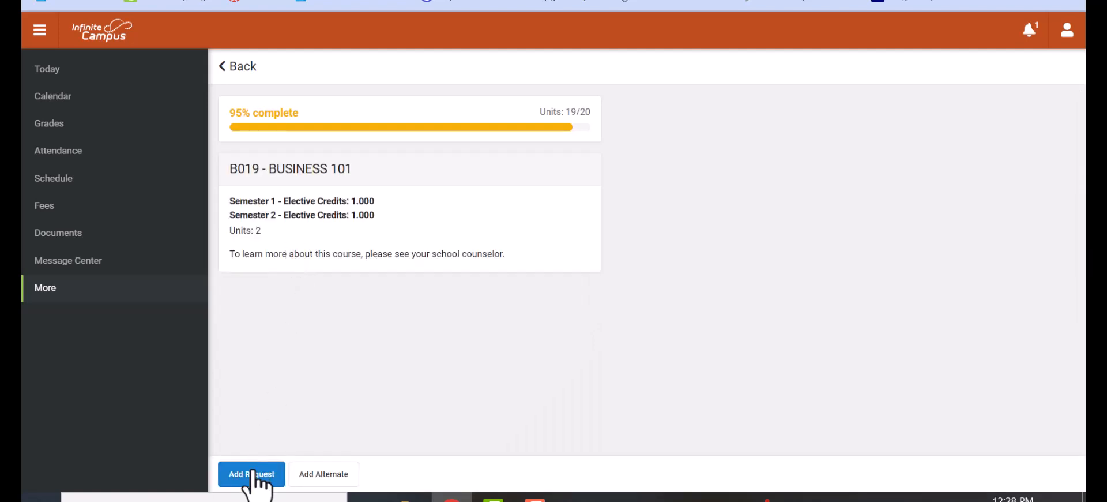
pyautogui.moveTo(293, 449)
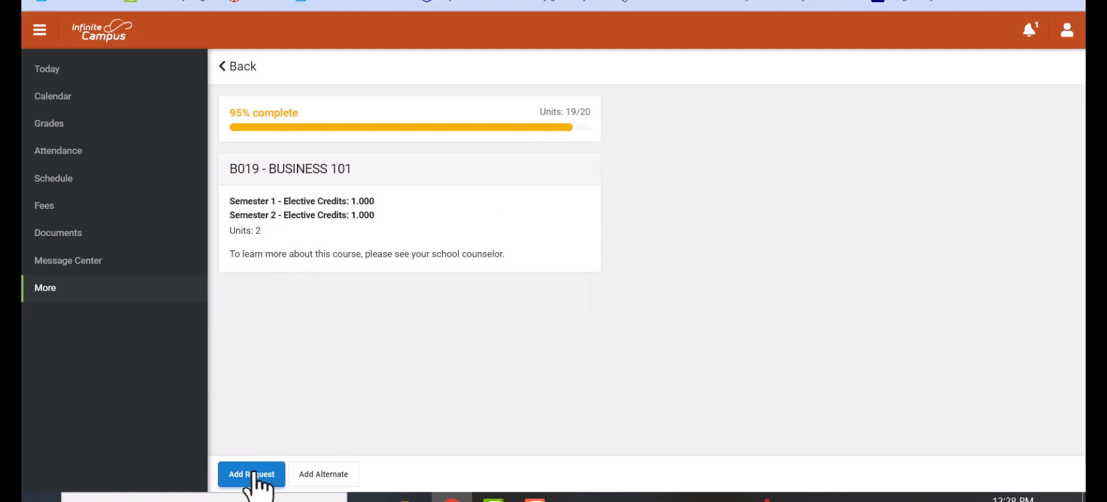
pyautogui.click(251, 474)
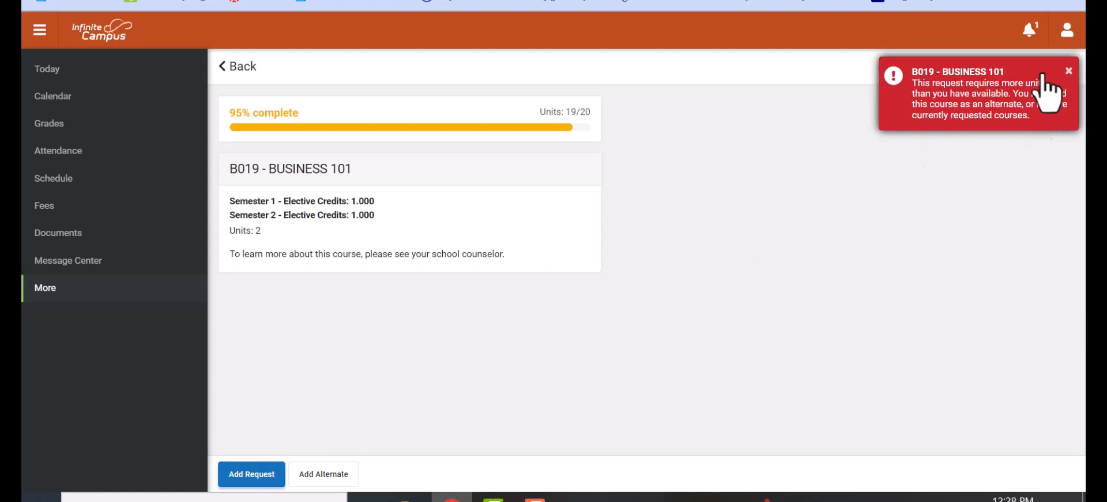
pyautogui.moveTo(994, 131)
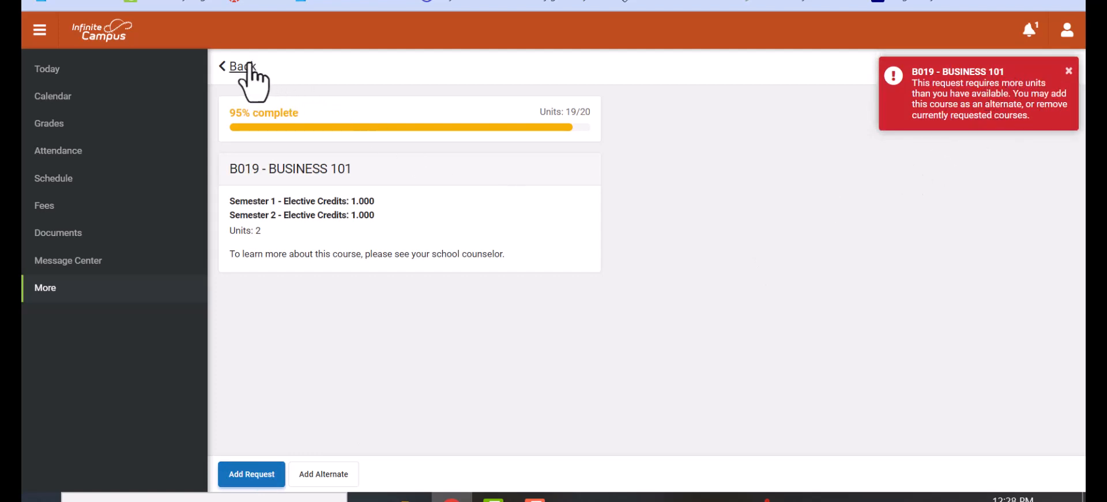
# Step: Convert the Debate (1004) request into an alternate, freeing units to 18 of 20
pyautogui.click(240, 66)
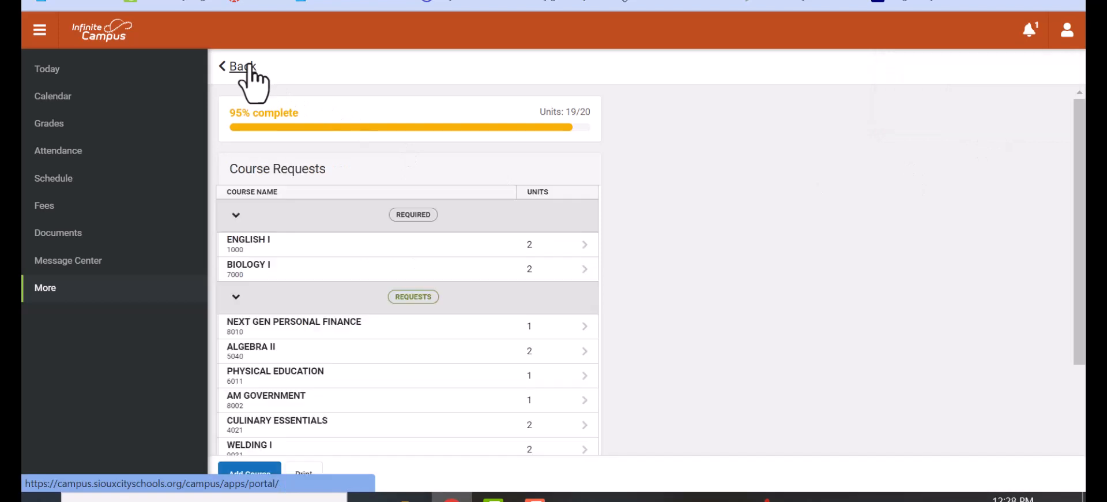
pyautogui.scroll(-3)
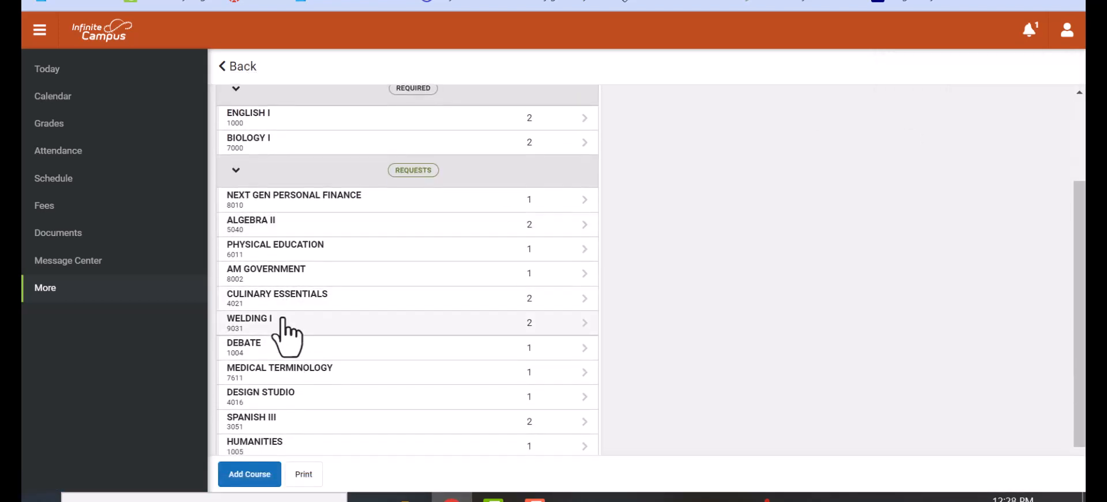
pyautogui.click(408, 348)
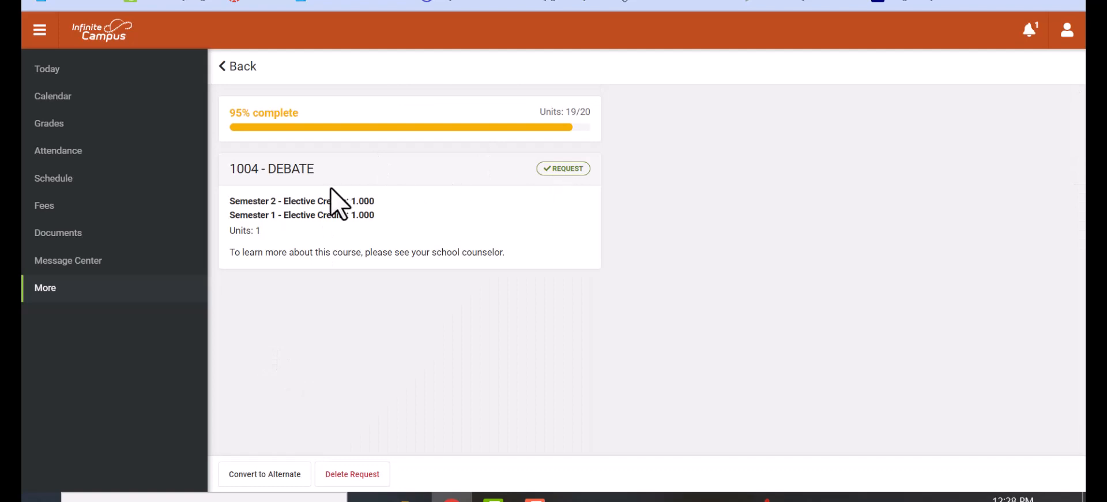
pyautogui.moveTo(264, 473)
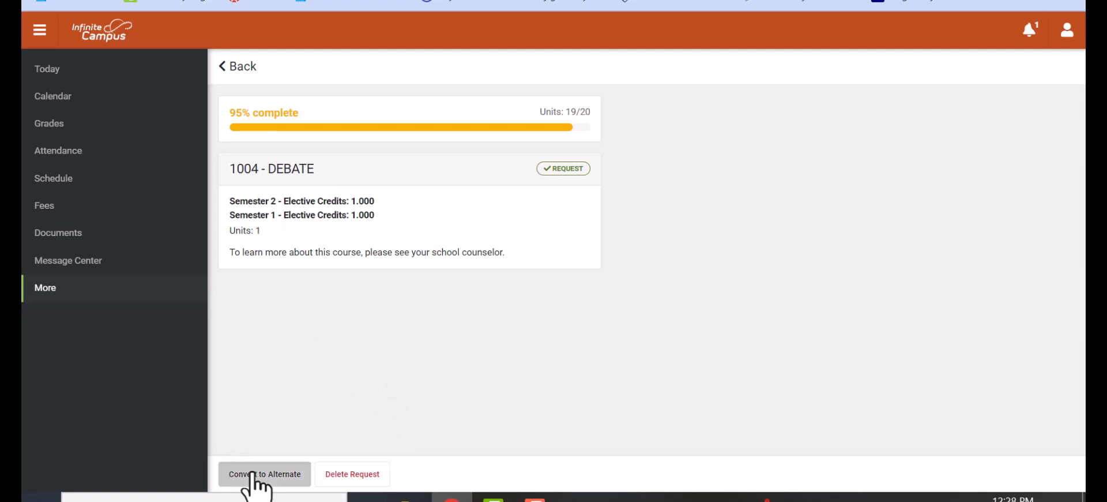
pyautogui.click(264, 473)
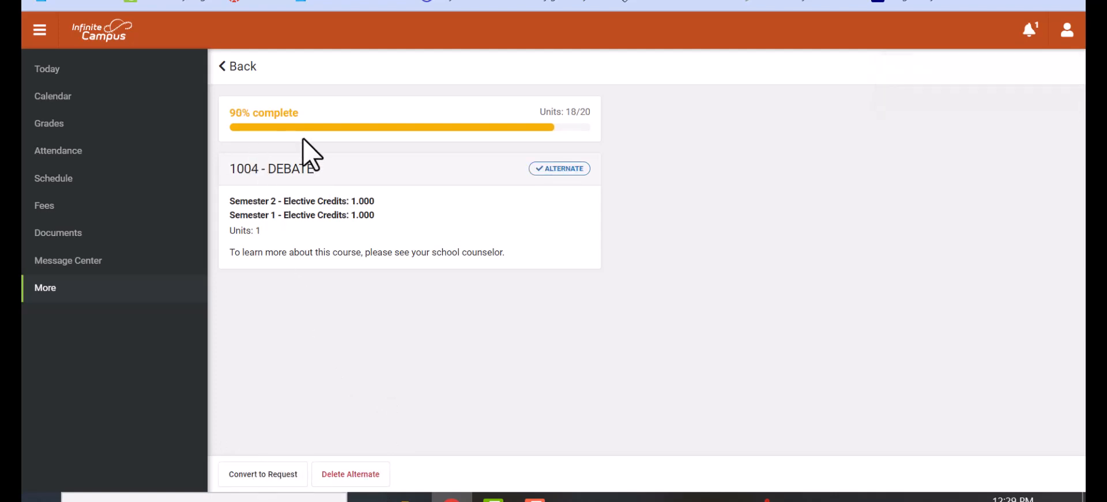
pyautogui.click(240, 65)
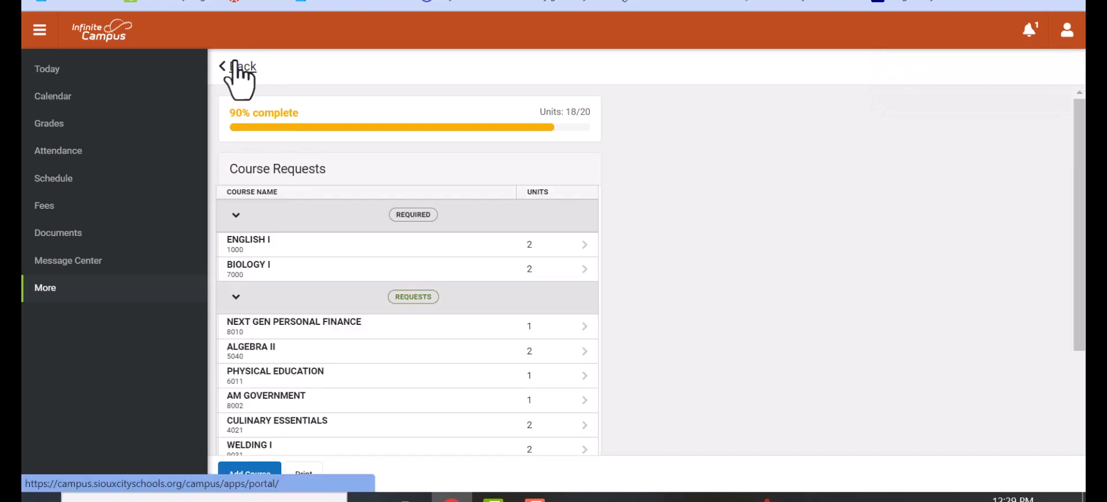
# Step: Search 'bus' and request Business 101 (B019) to fill the last two units
pyautogui.scroll(-3)
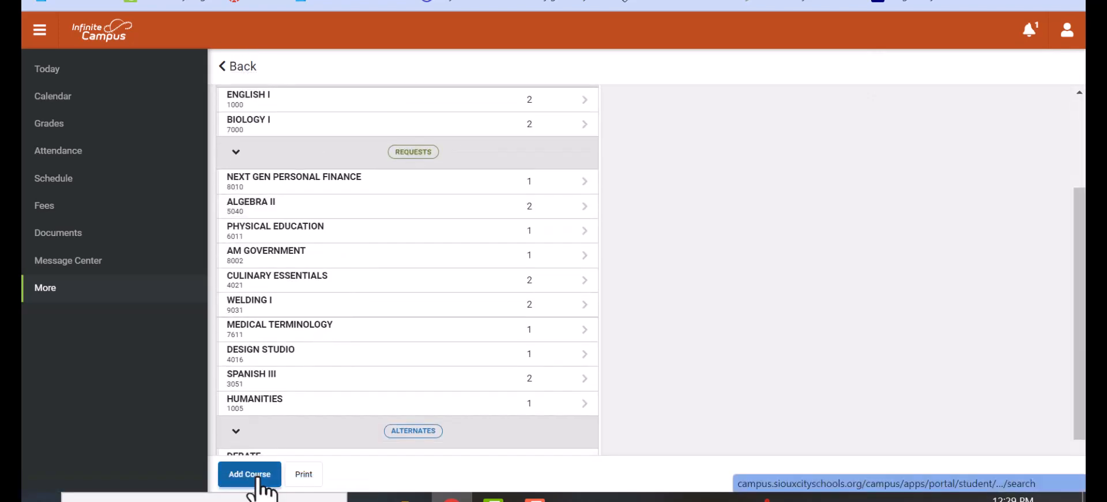
pyautogui.click(249, 474)
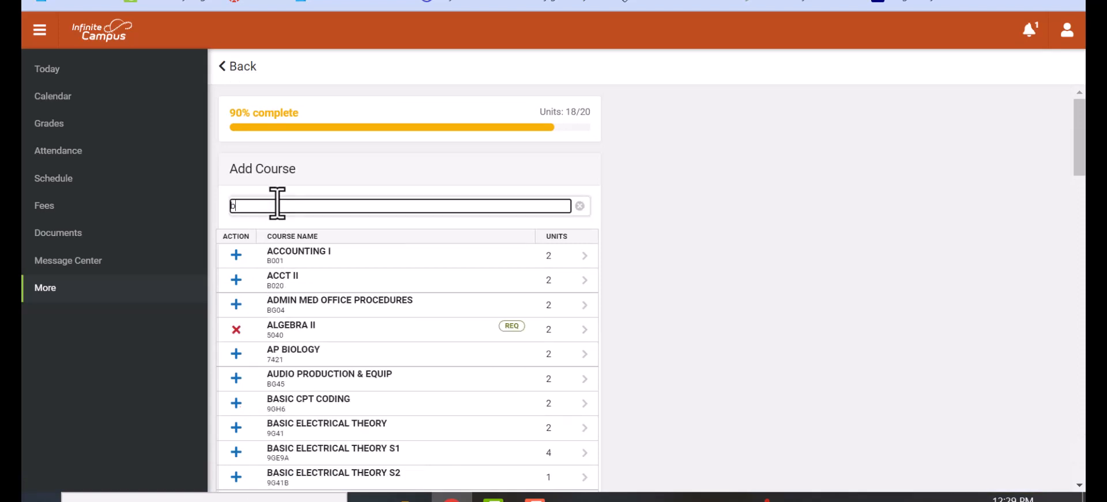
pyautogui.write('bus')
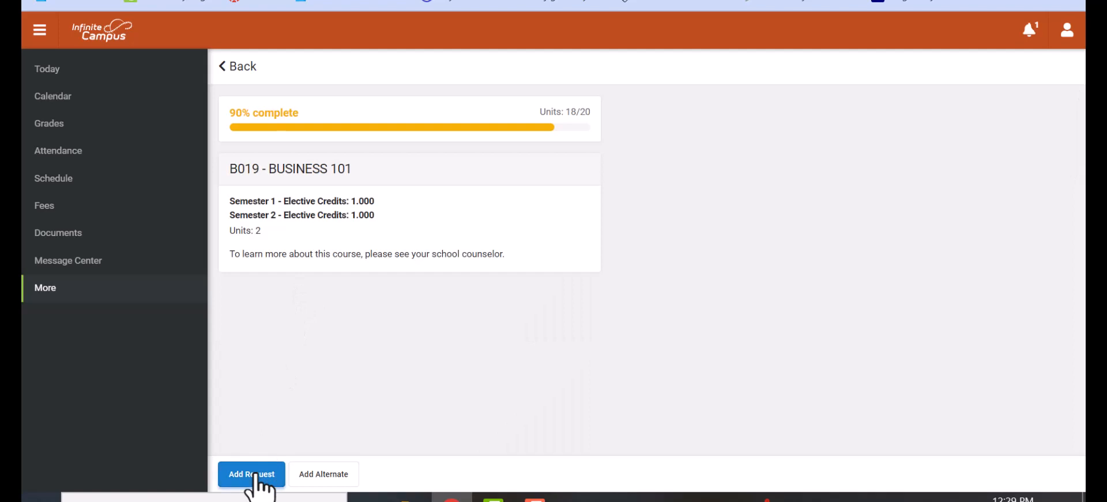
pyautogui.click(252, 475)
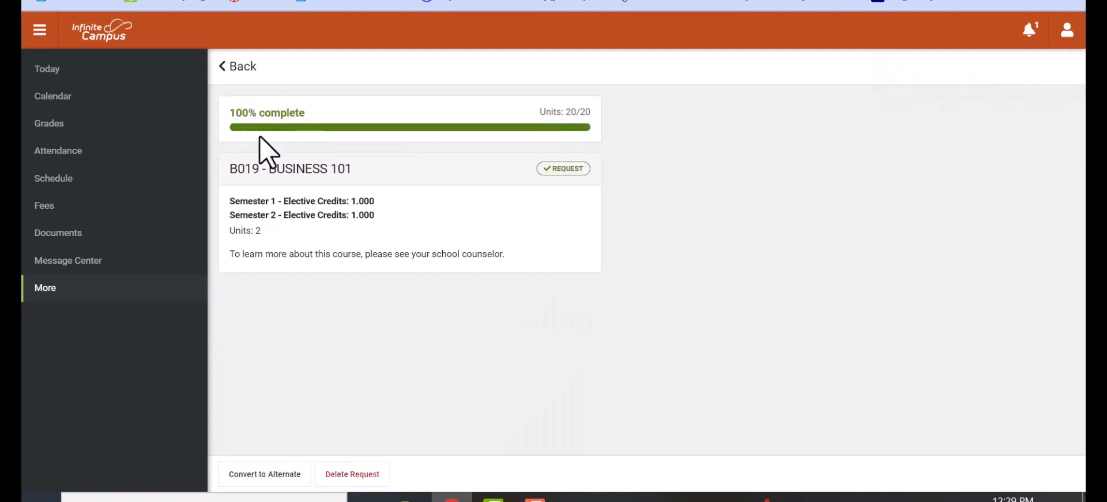
pyautogui.moveTo(665, 300)
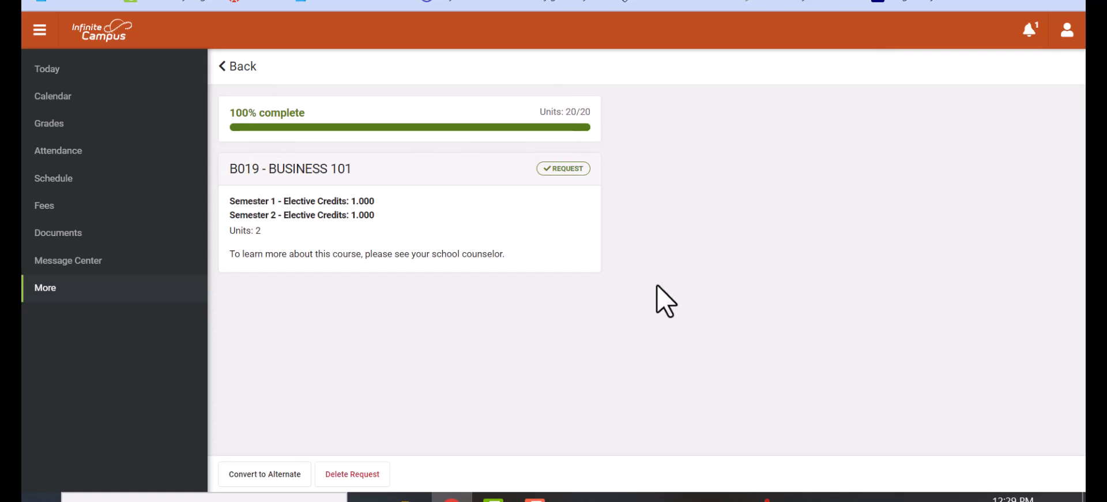